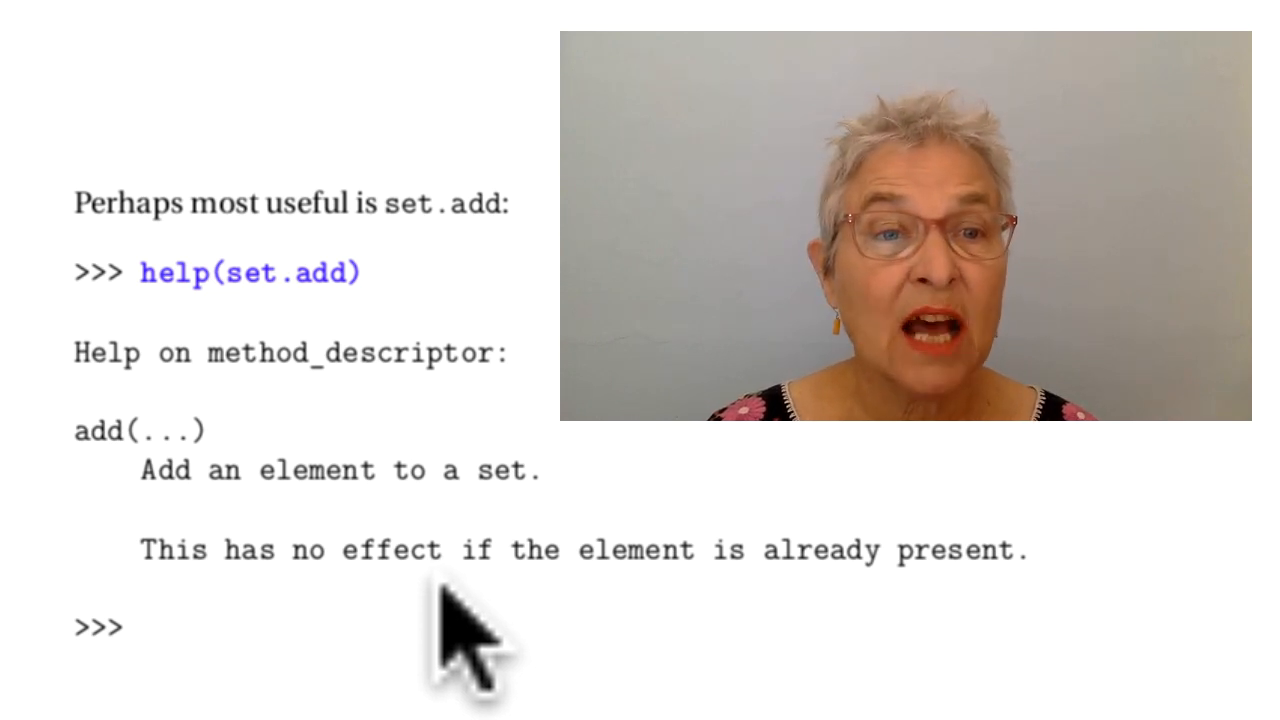
pyautogui.moveTo(464, 560)
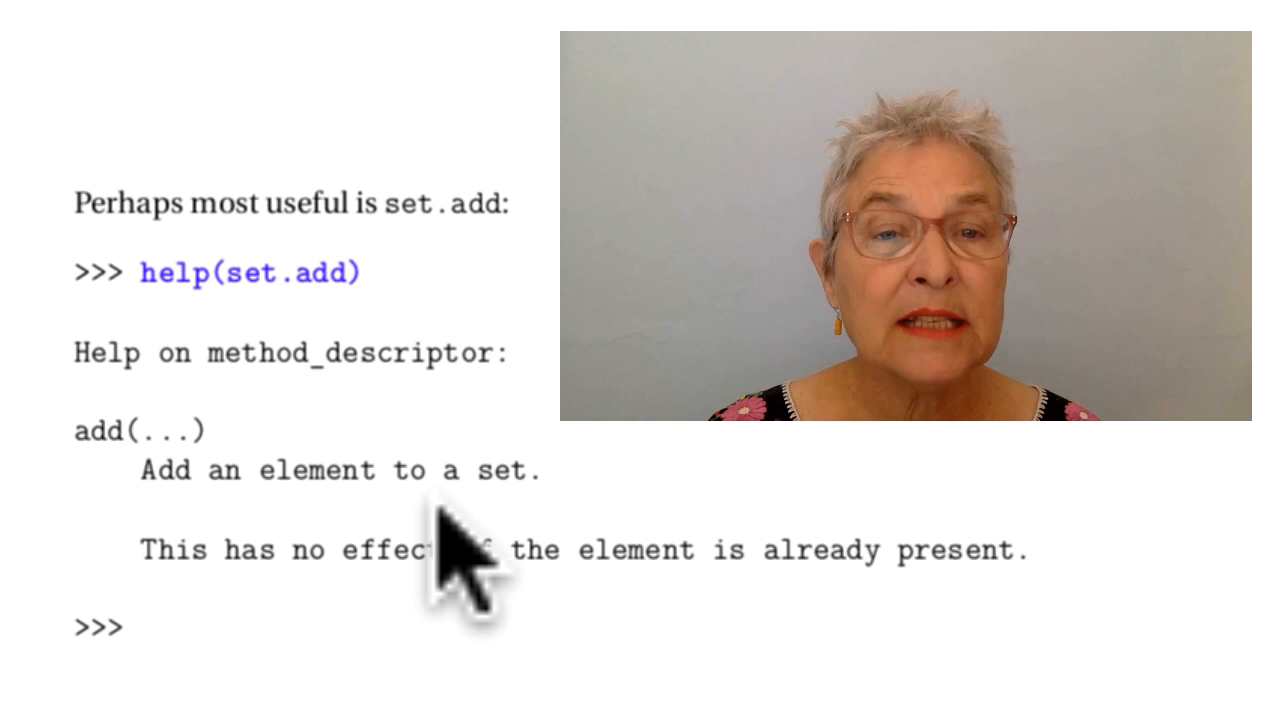
pyautogui.moveTo(350, 640)
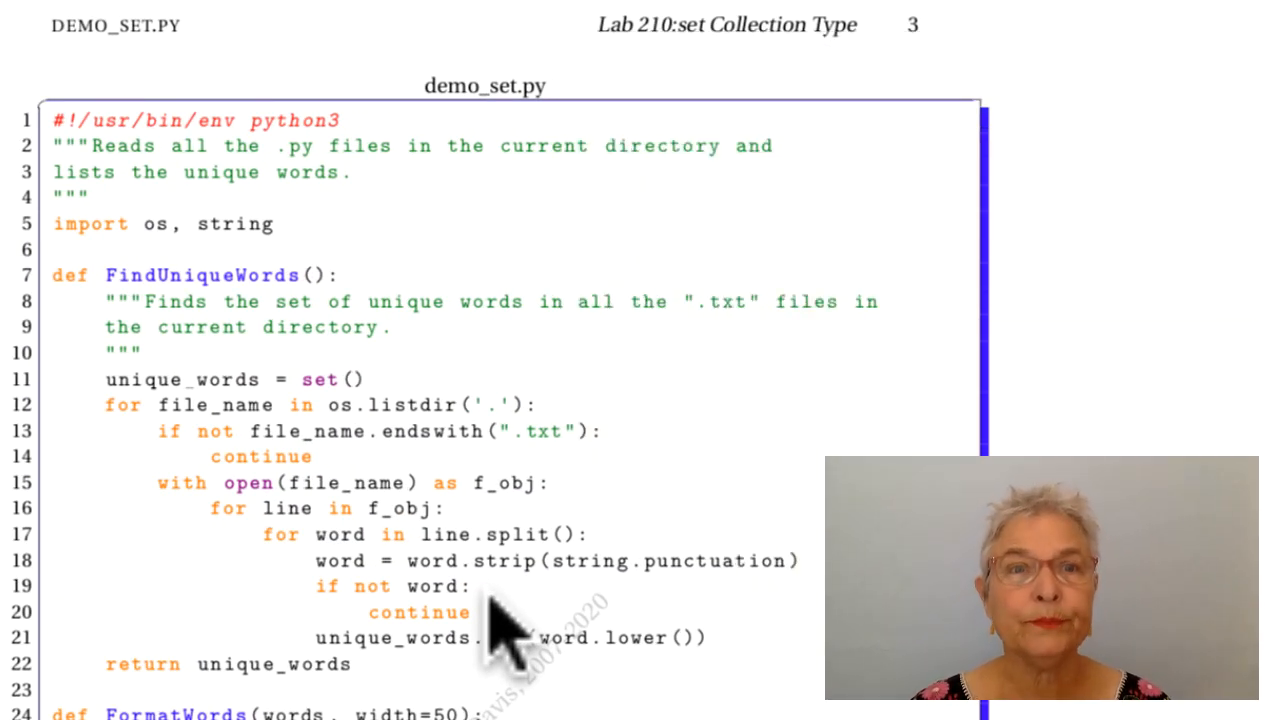
pyautogui.scroll(-3)
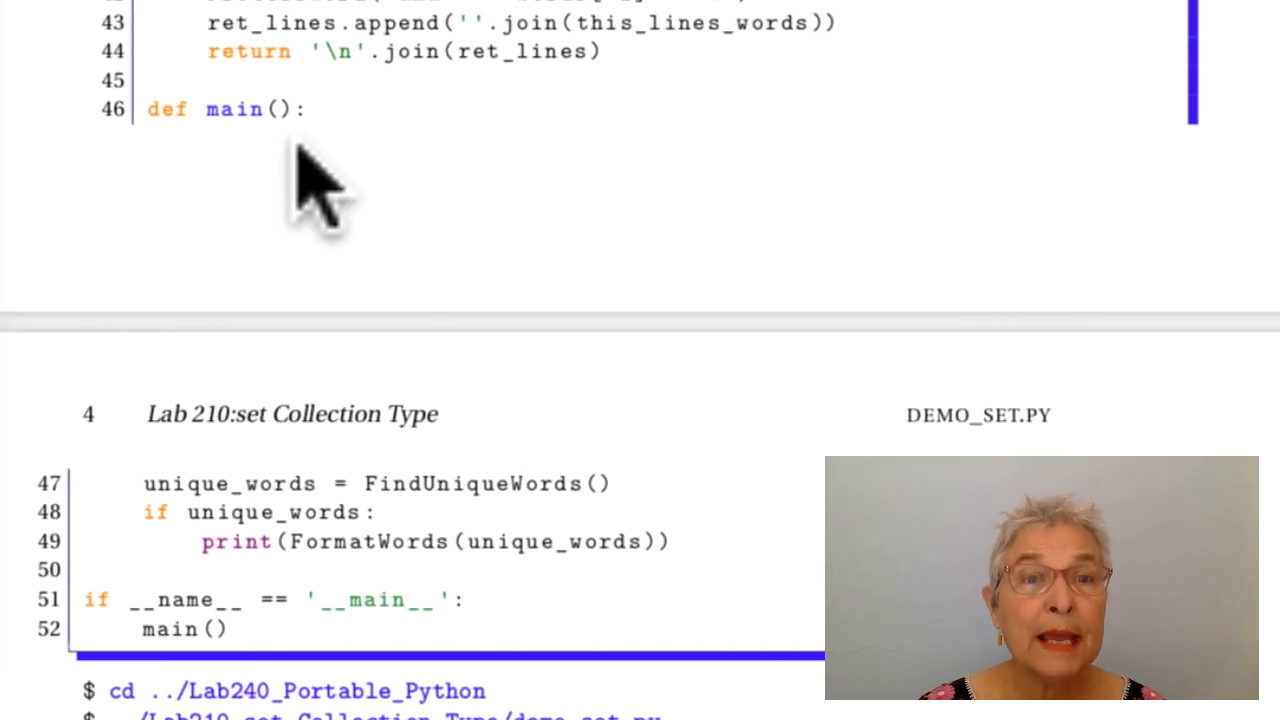
pyautogui.moveTo(440, 560)
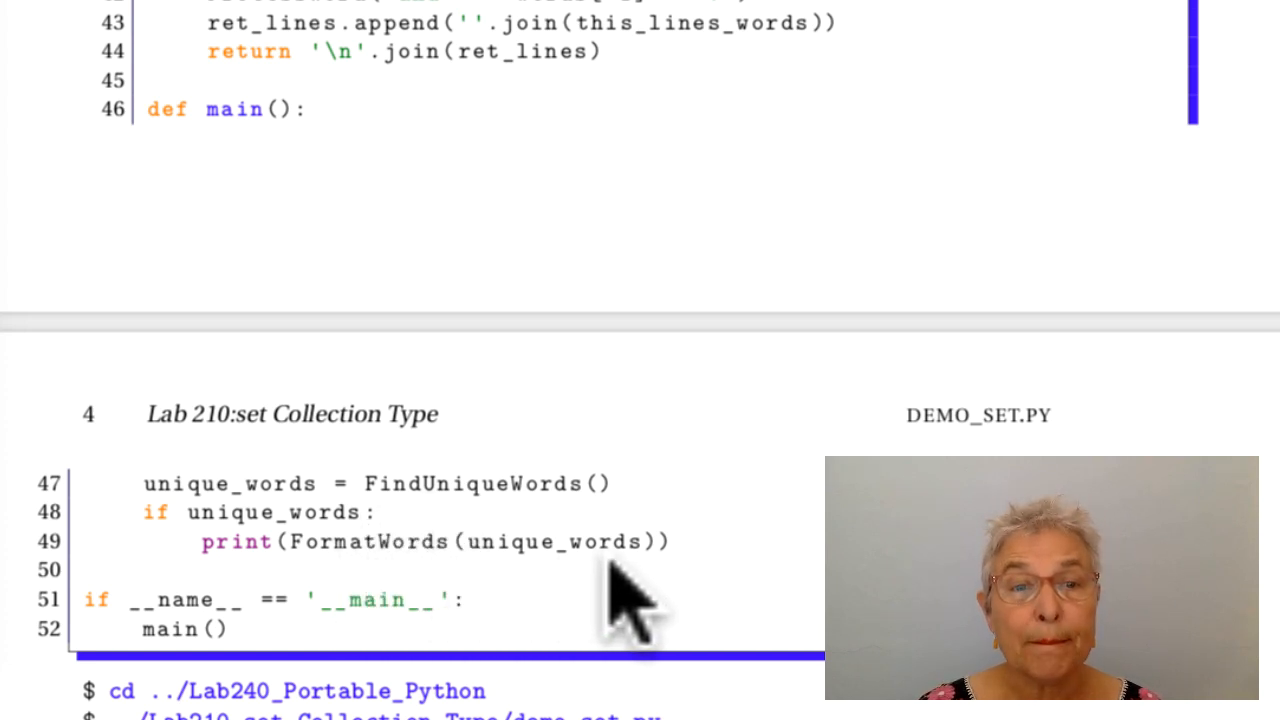
pyautogui.moveTo(1000, 210)
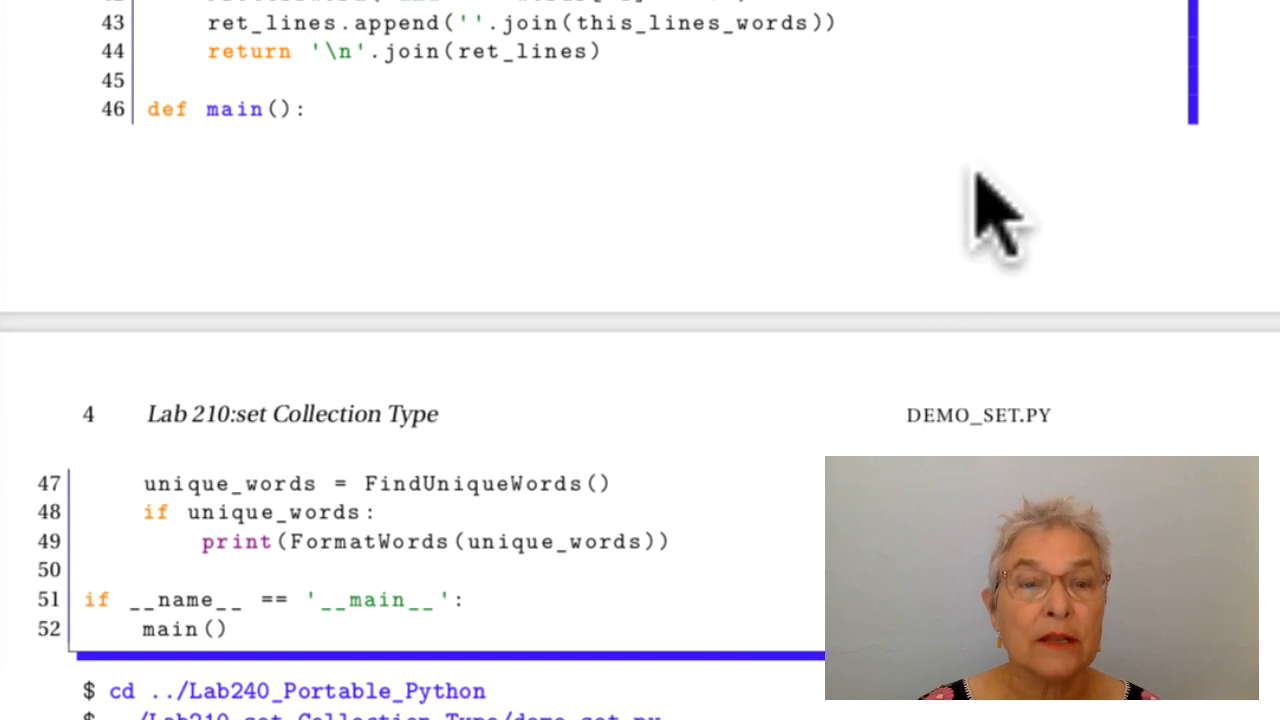
pyautogui.scroll(3)
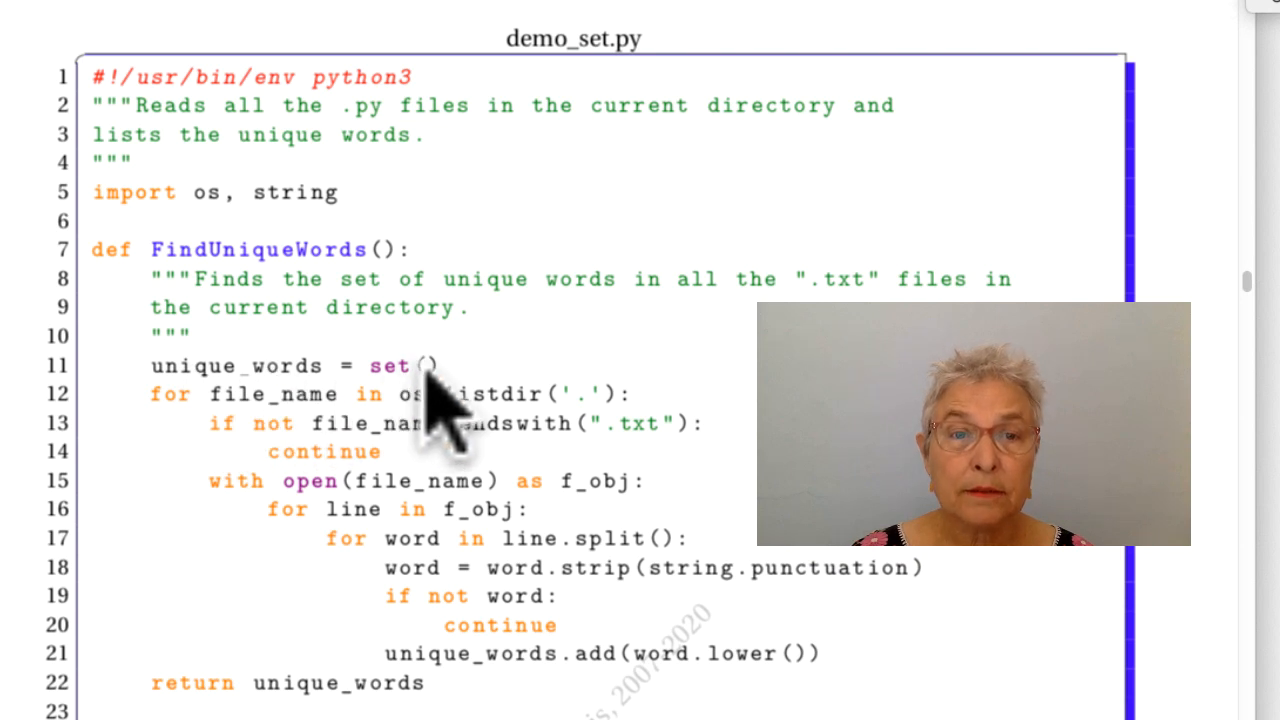
pyautogui.moveTo(490, 440)
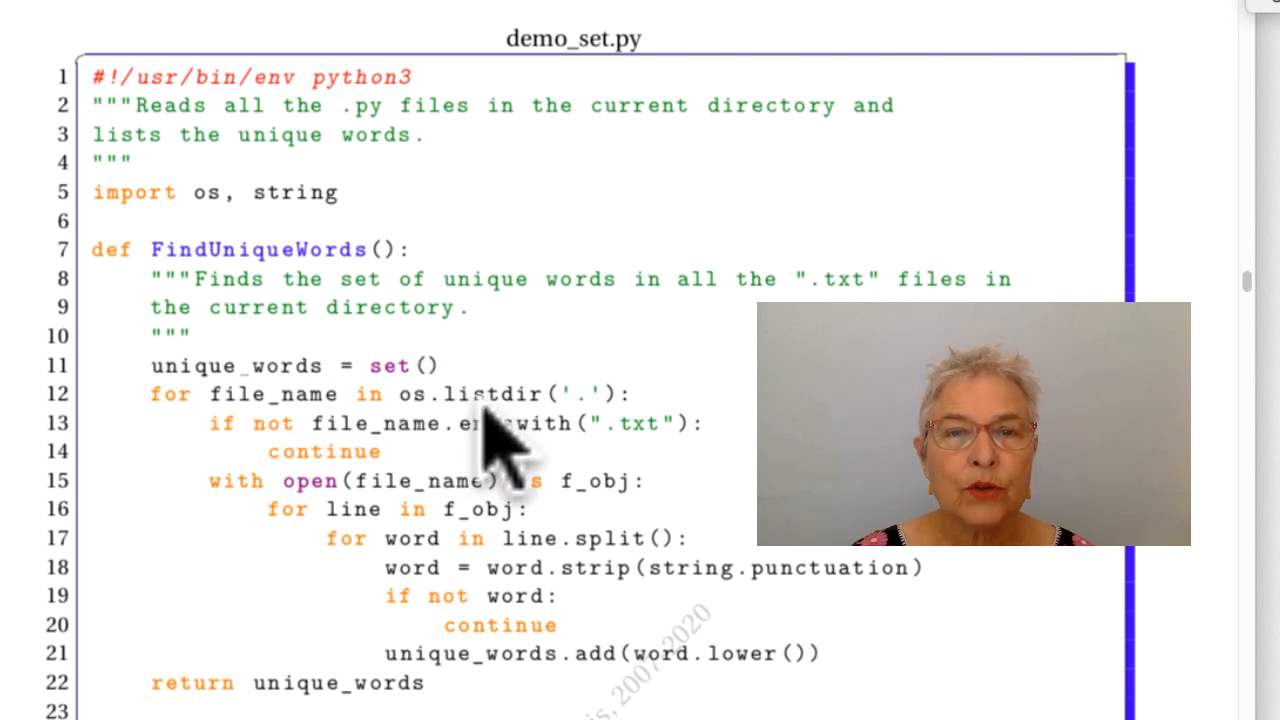
pyautogui.moveTo(600, 456)
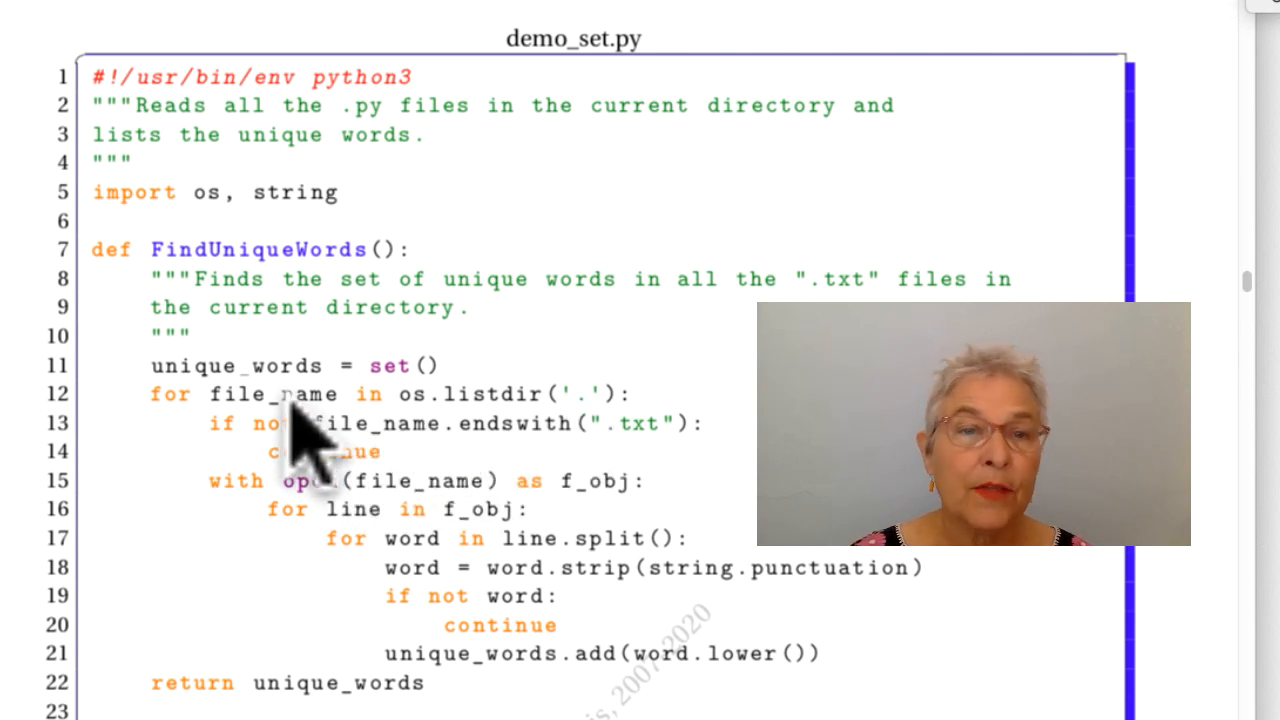
pyautogui.moveTo(420, 460)
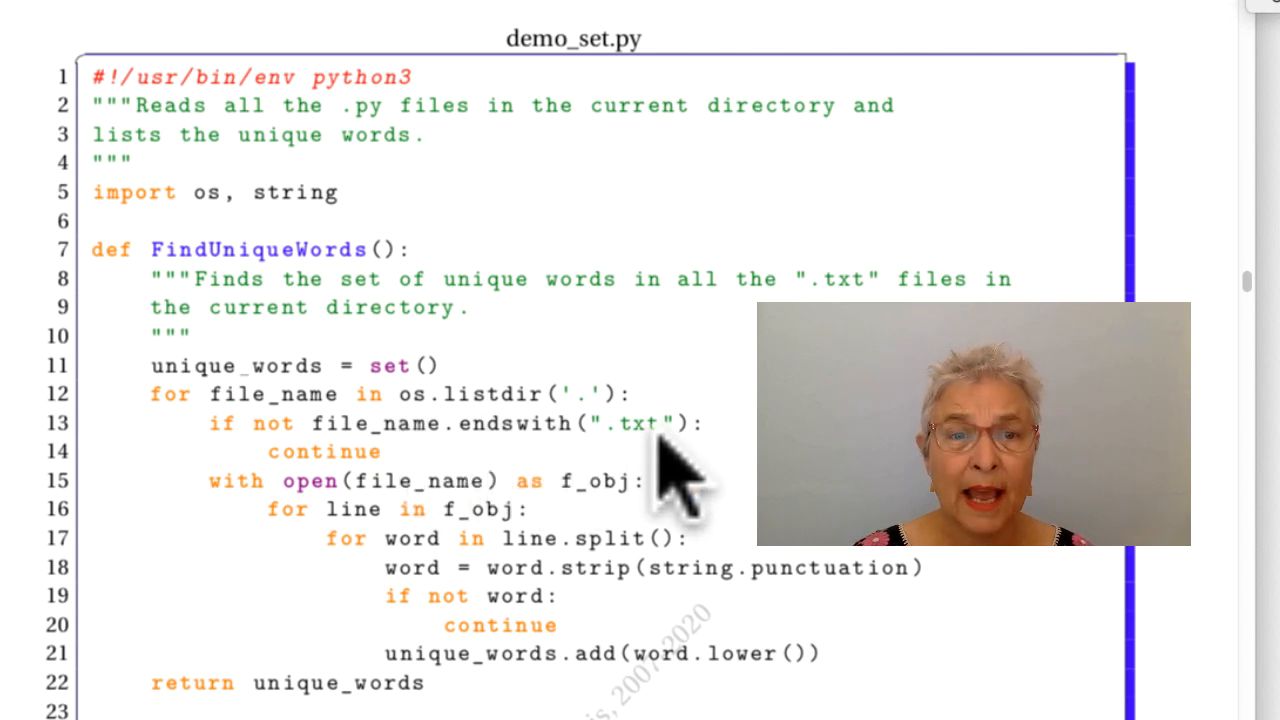
pyautogui.moveTo(340, 490)
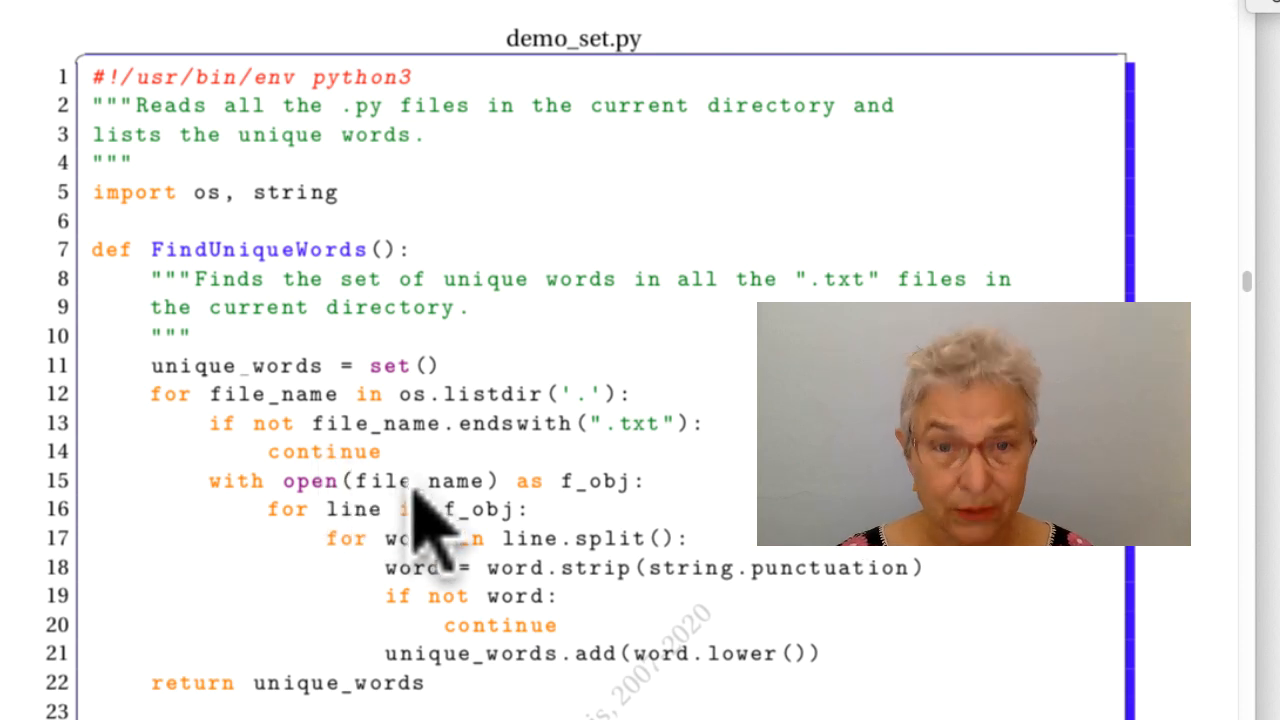
pyautogui.moveTo(576, 550)
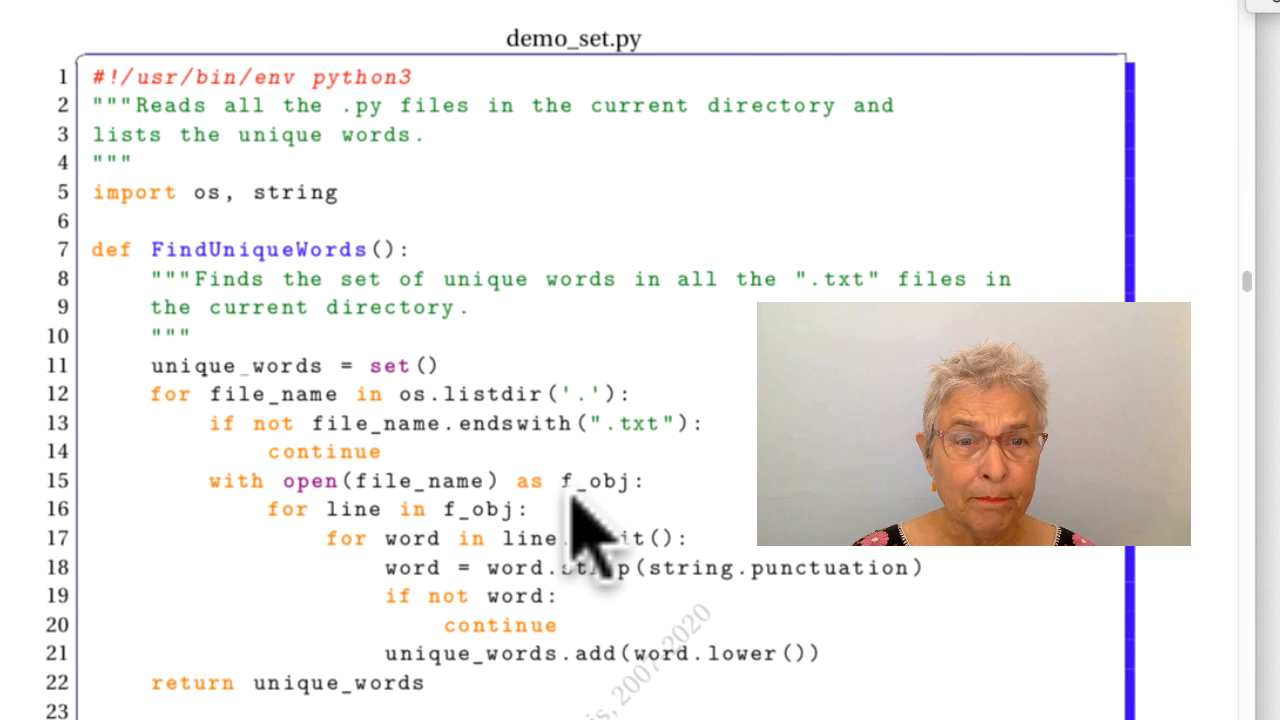
pyautogui.moveTo(520, 560)
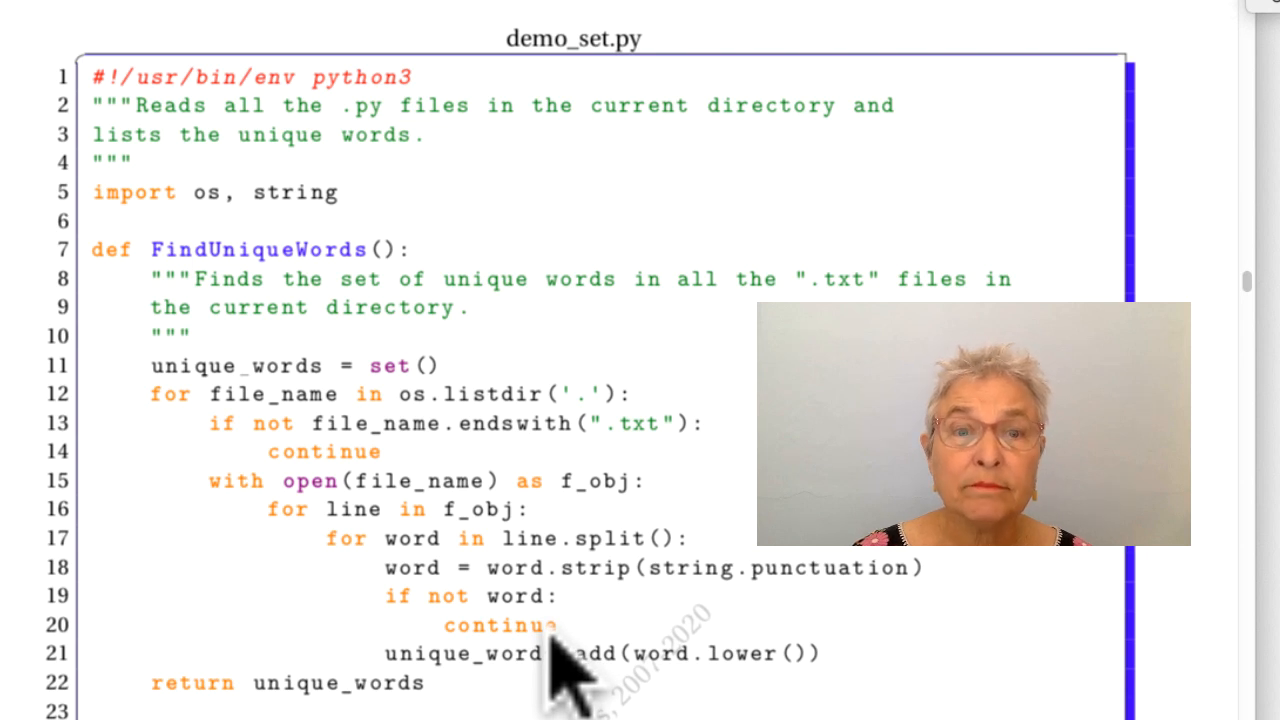
pyautogui.moveTo(680, 690)
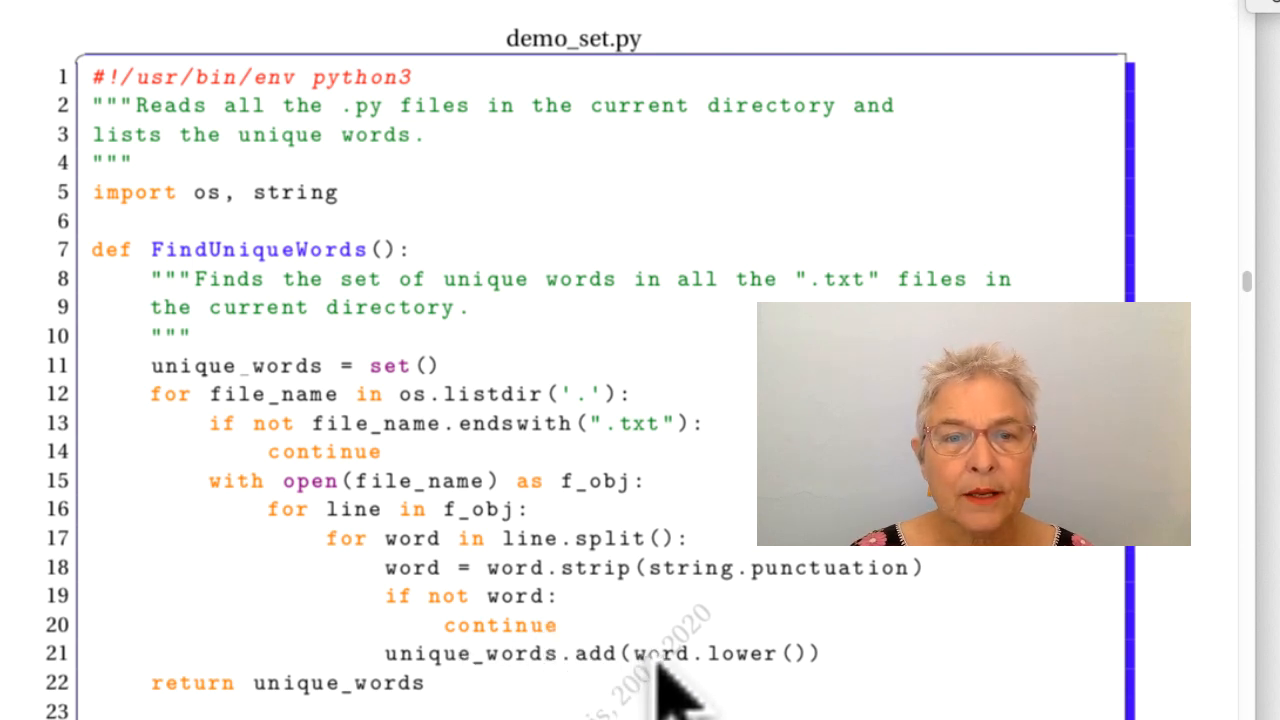
pyautogui.moveTo(530, 690)
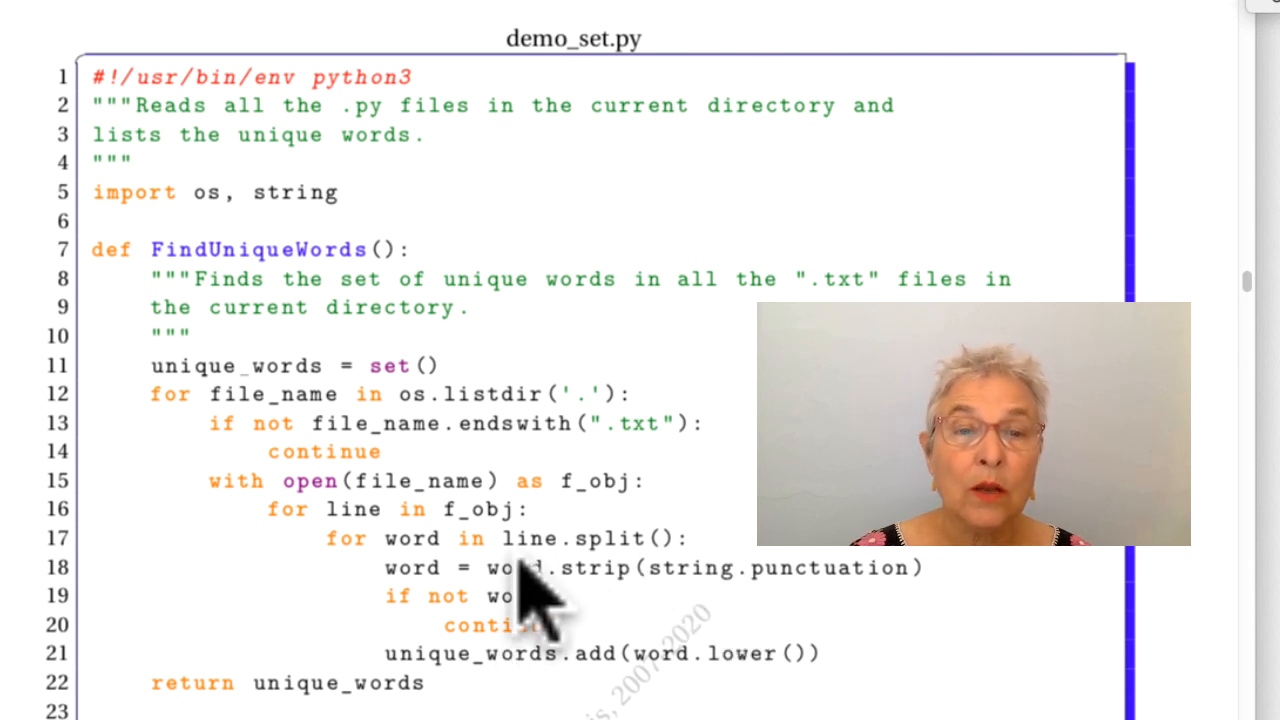
pyautogui.moveTo(480, 684)
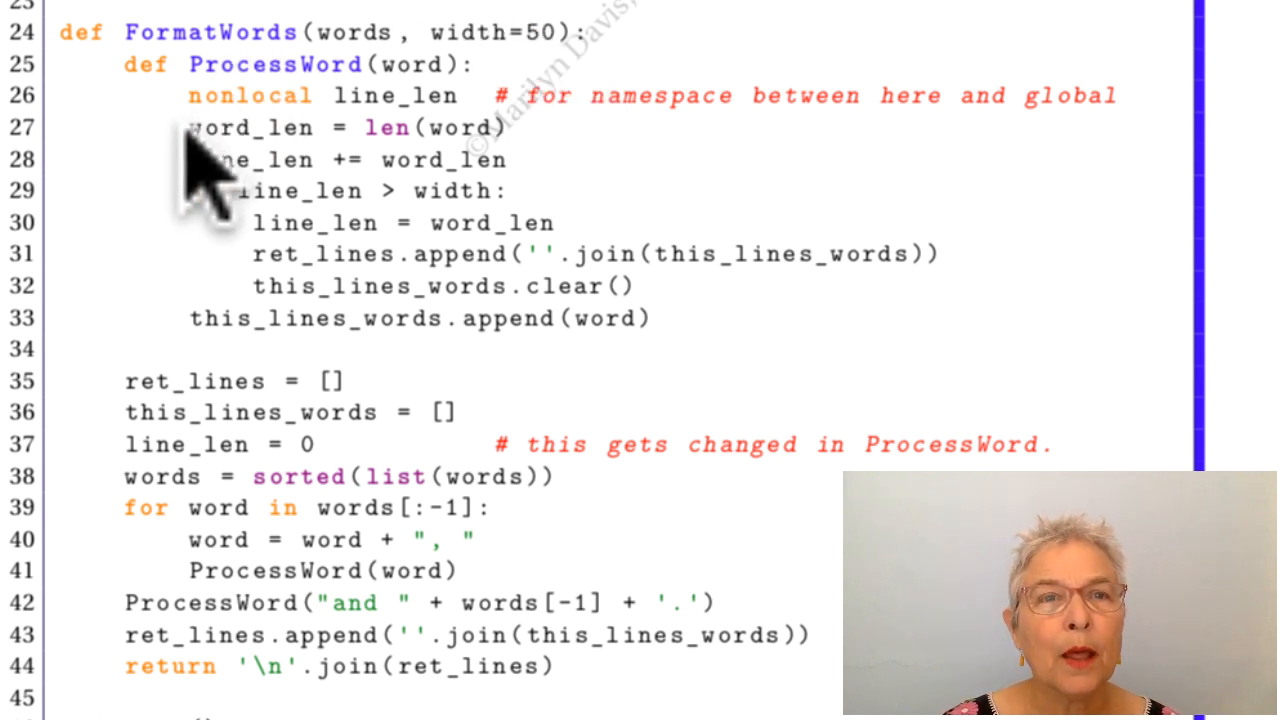
pyautogui.moveTo(90, 90)
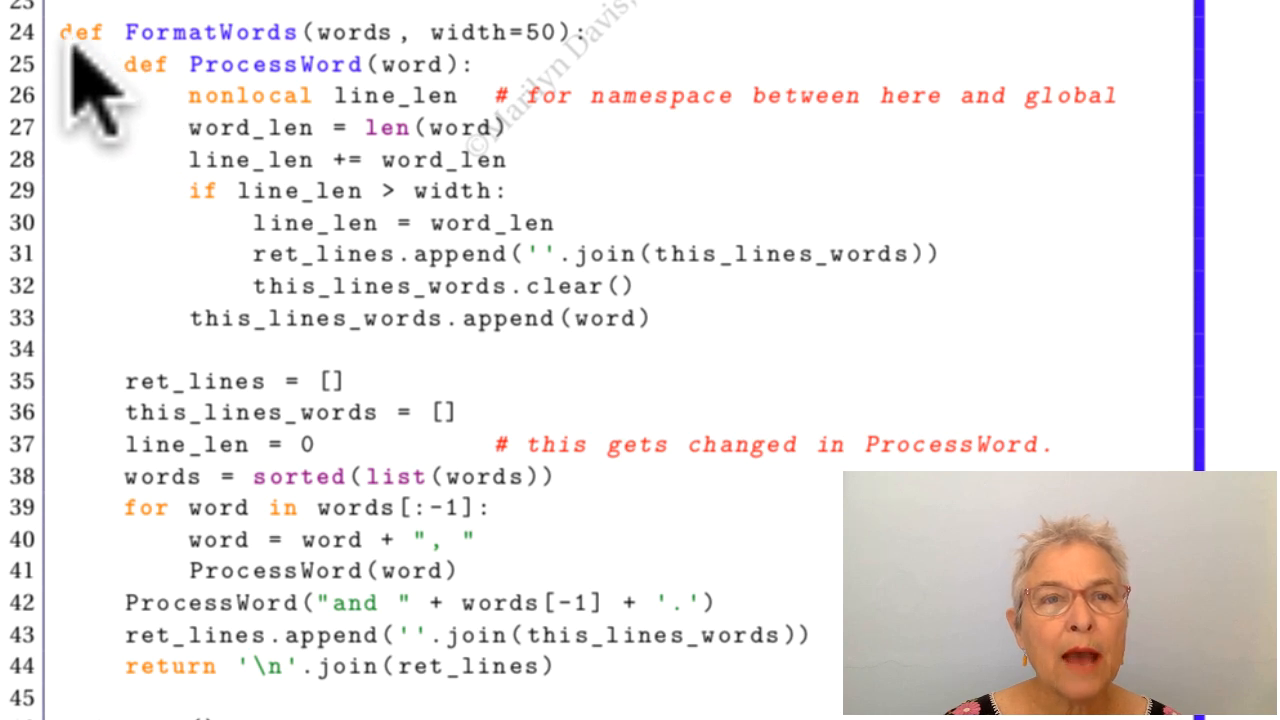
pyautogui.moveTo(160, 120)
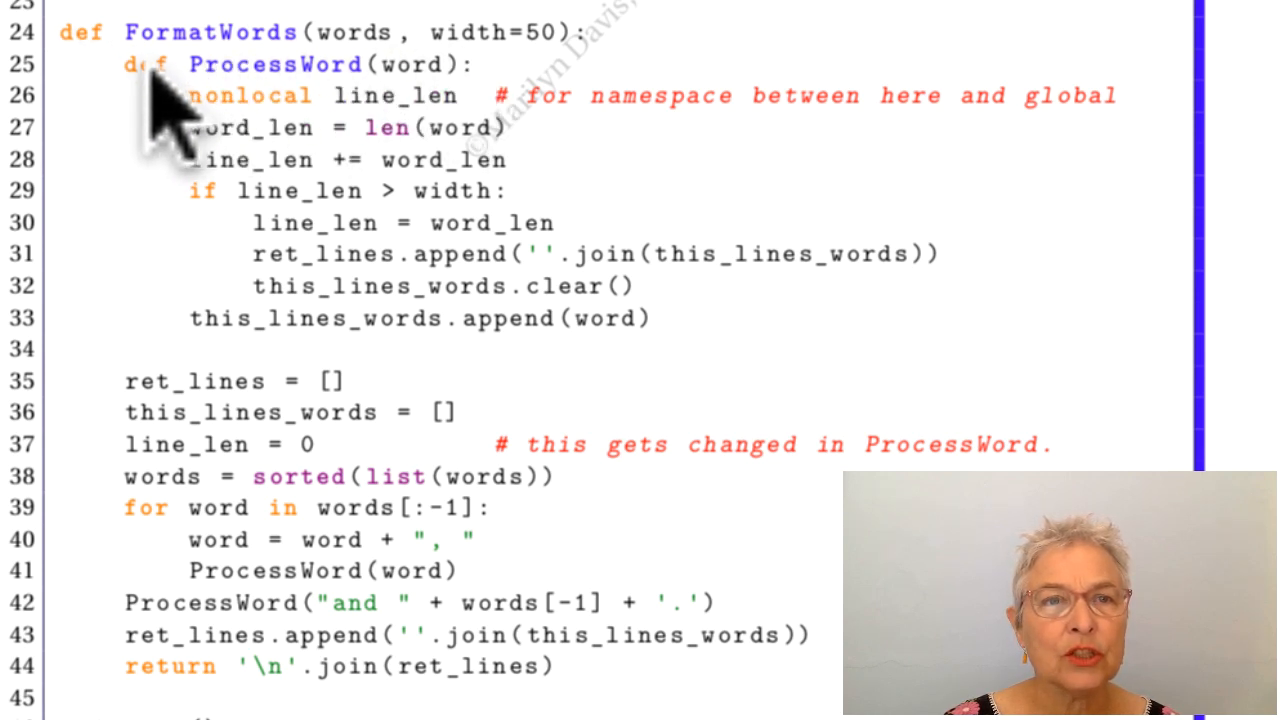
pyautogui.moveTo(240, 150)
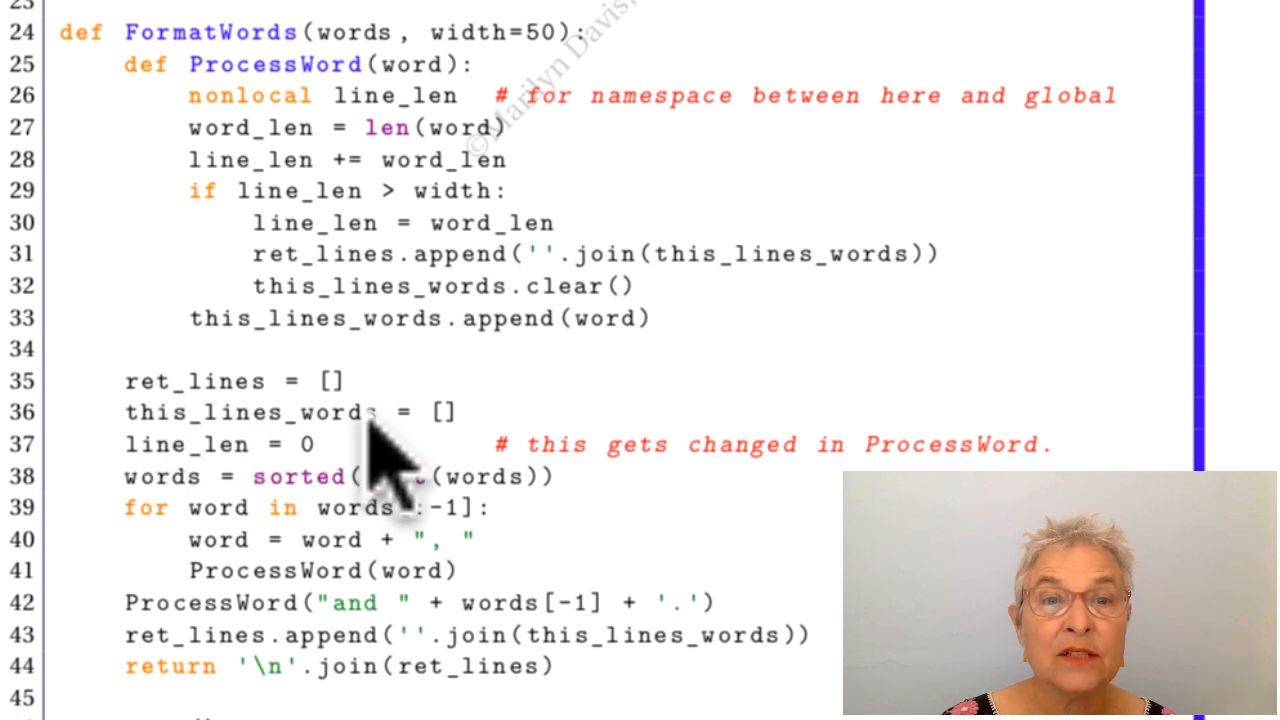
pyautogui.moveTo(390, 456)
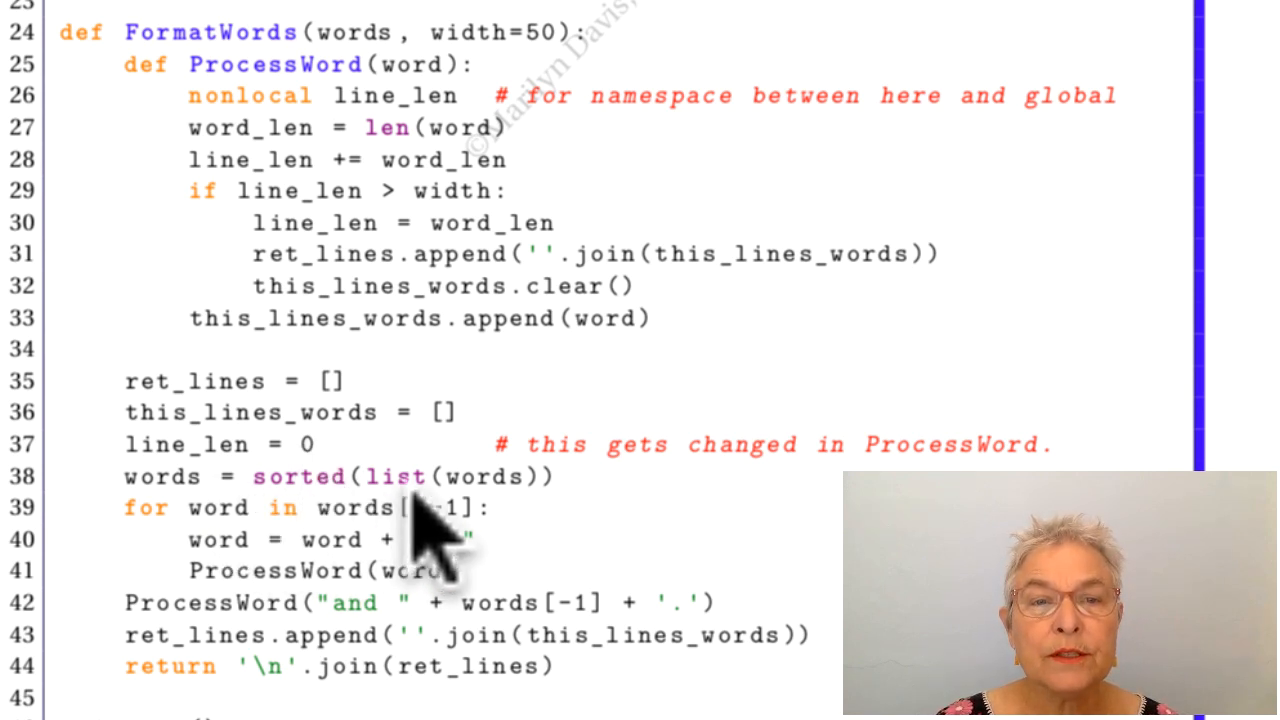
pyautogui.moveTo(300, 536)
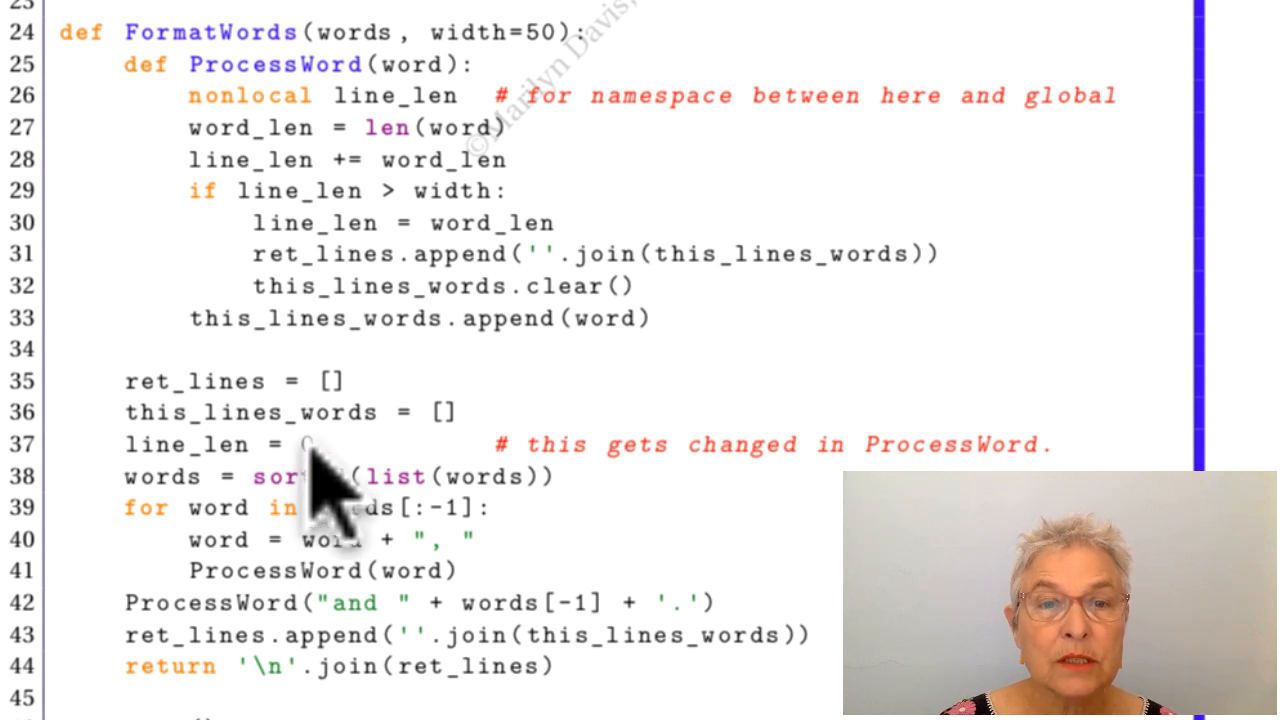
pyautogui.moveTo(490, 540)
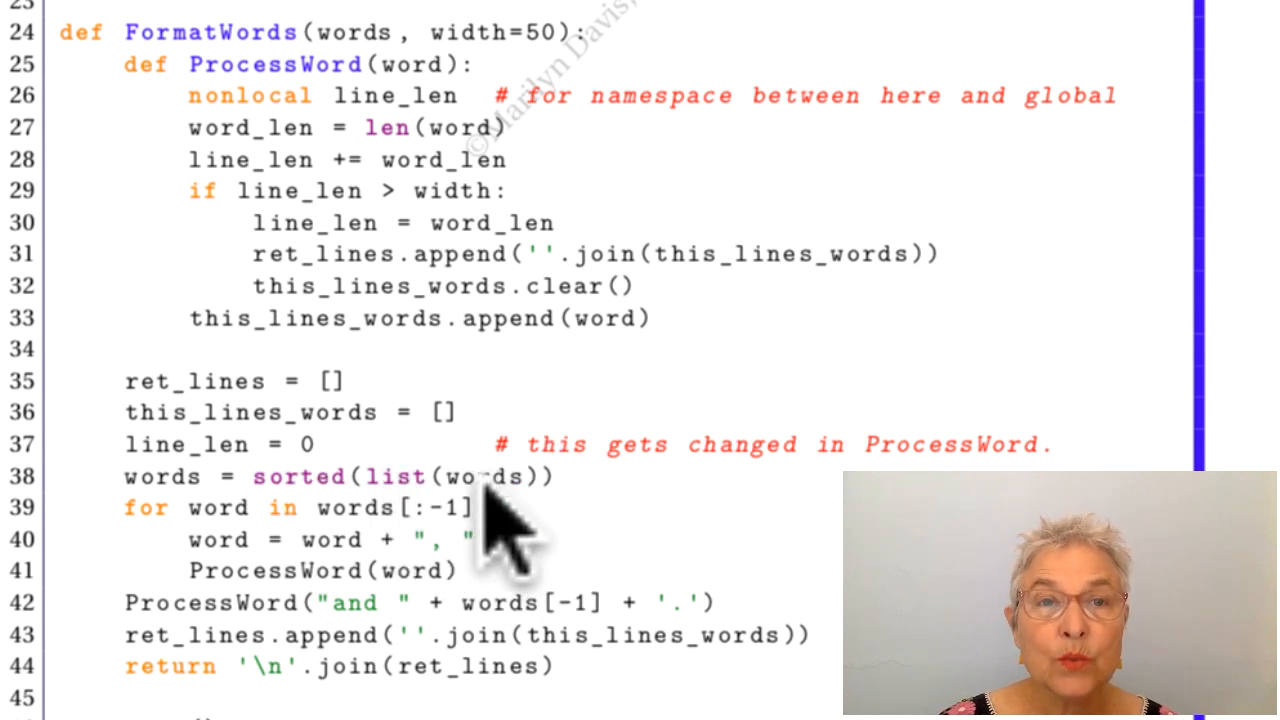
pyautogui.moveTo(490, 530)
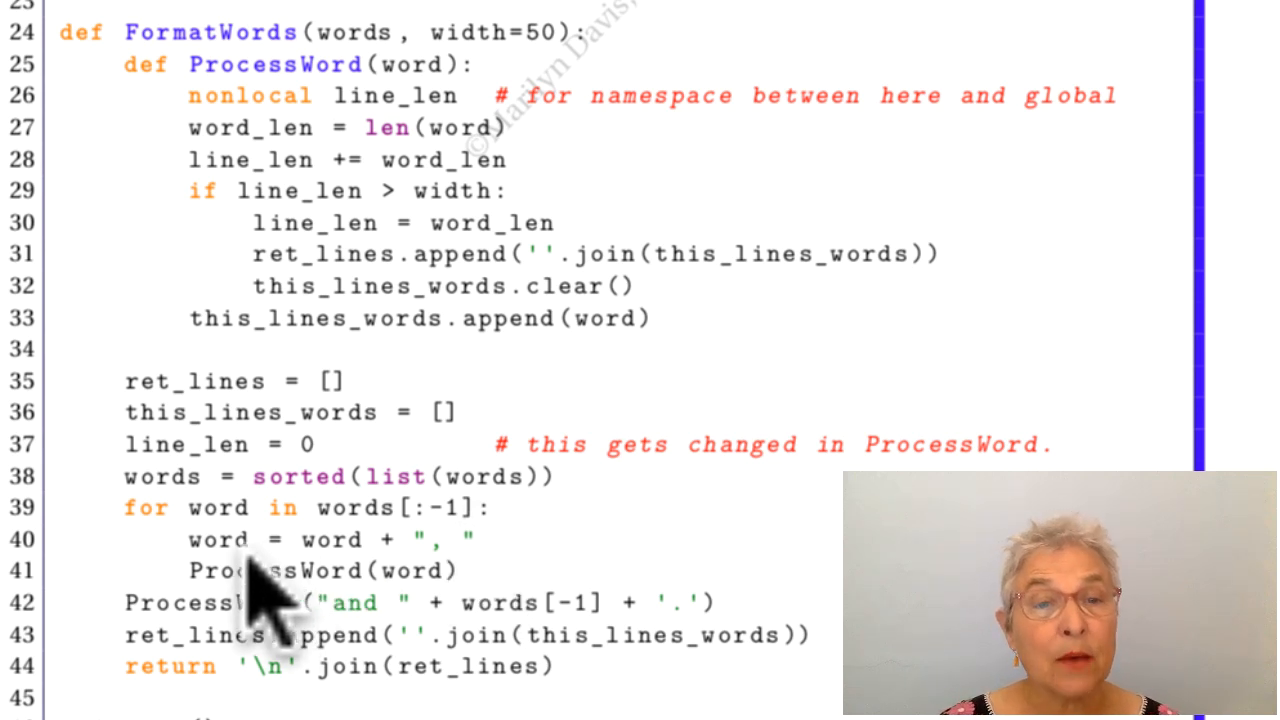
pyautogui.moveTo(470, 596)
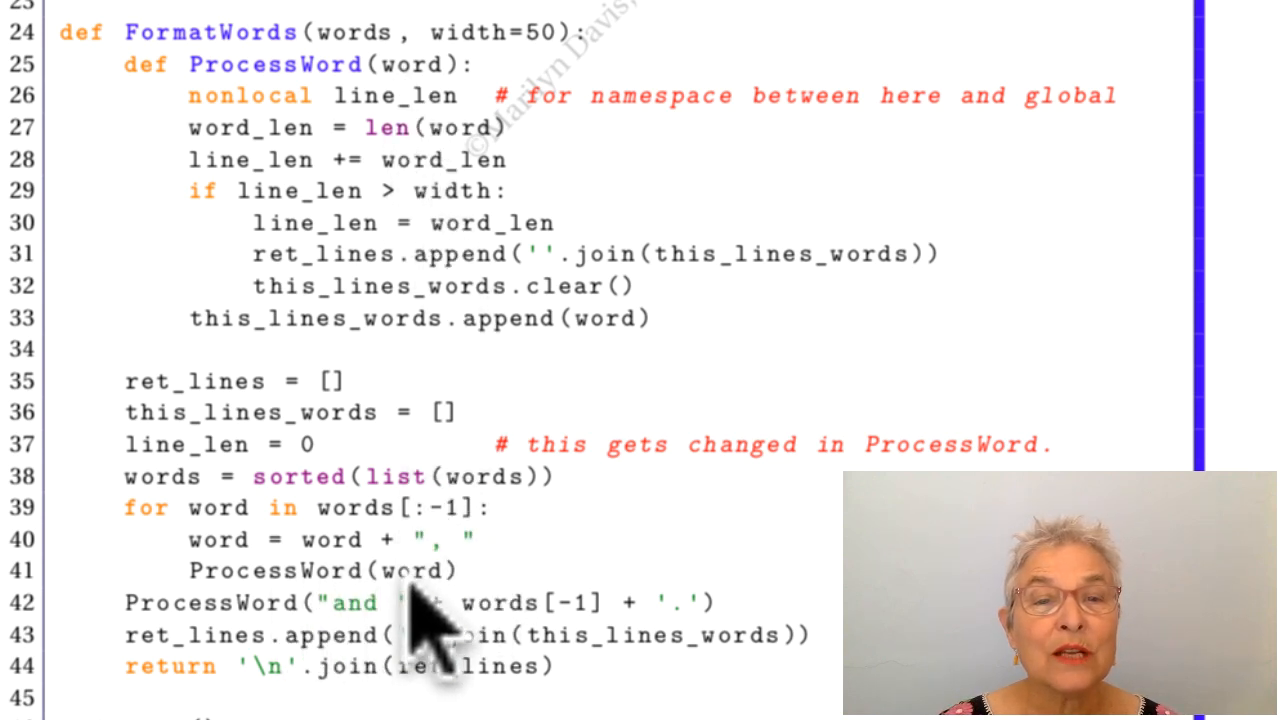
pyautogui.moveTo(430, 96)
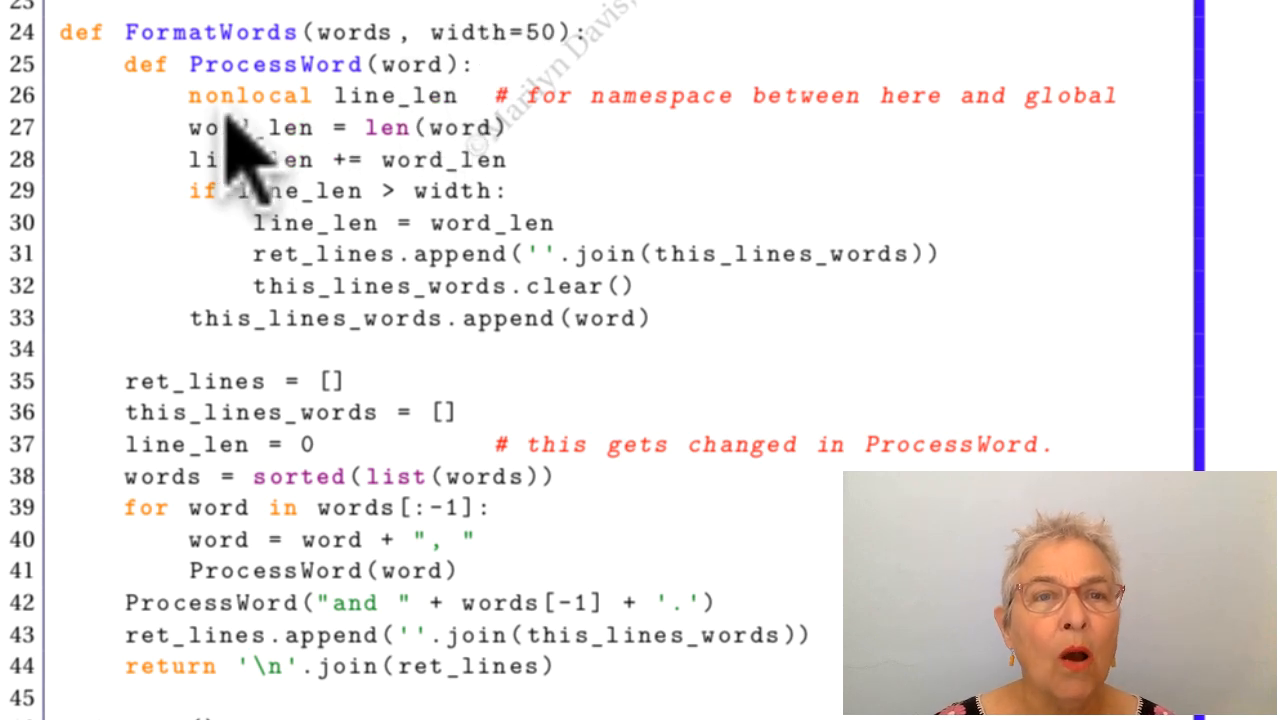
pyautogui.moveTo(430, 130)
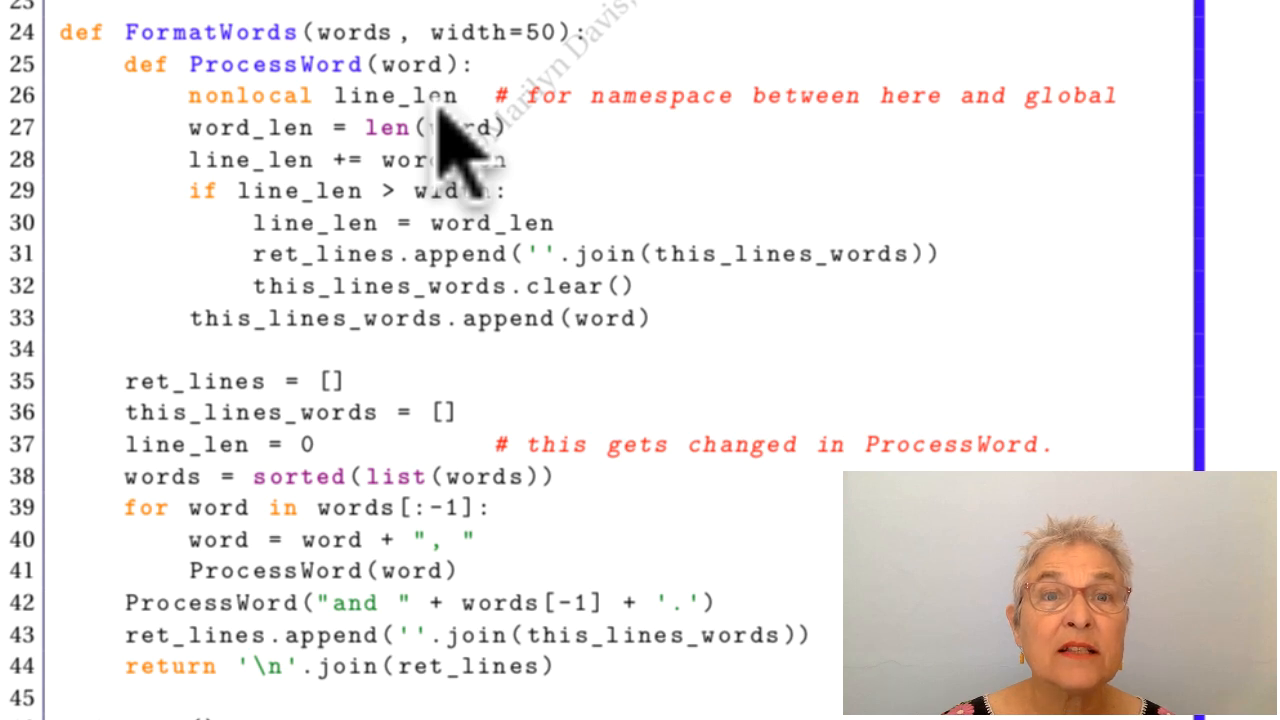
pyautogui.moveTo(390, 120)
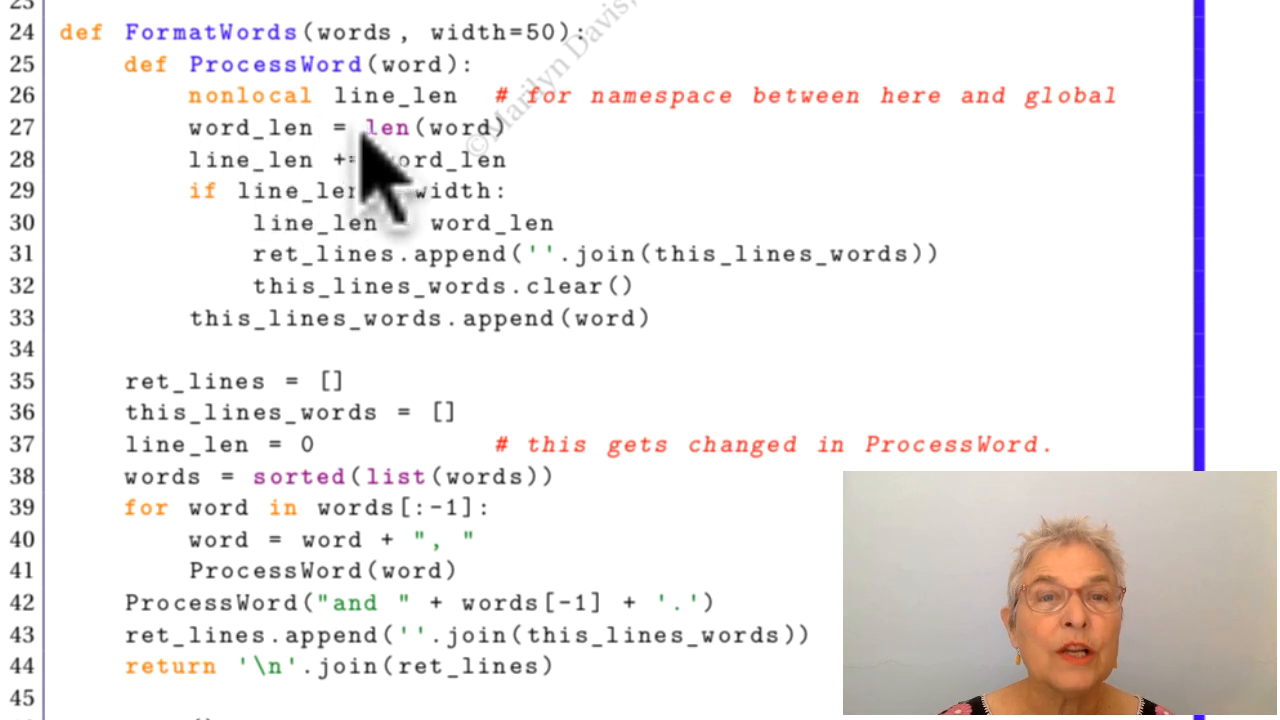
pyautogui.moveTo(500, 190)
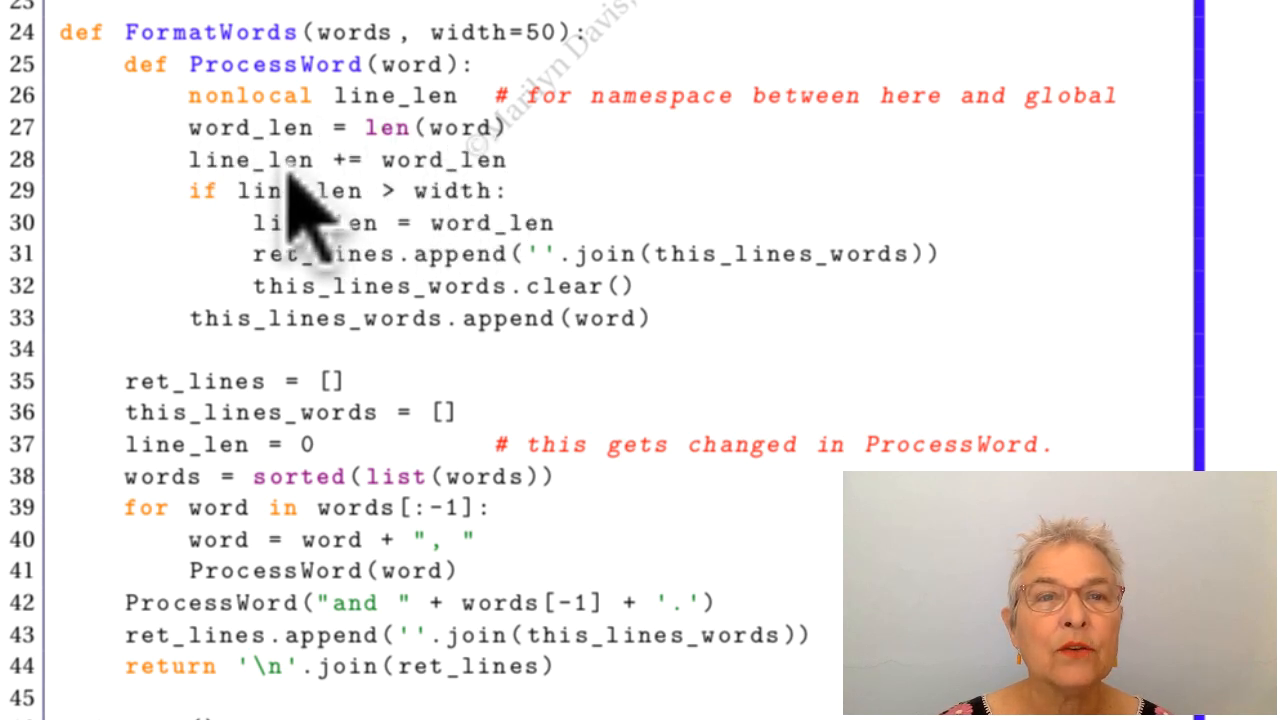
pyautogui.moveTo(510, 210)
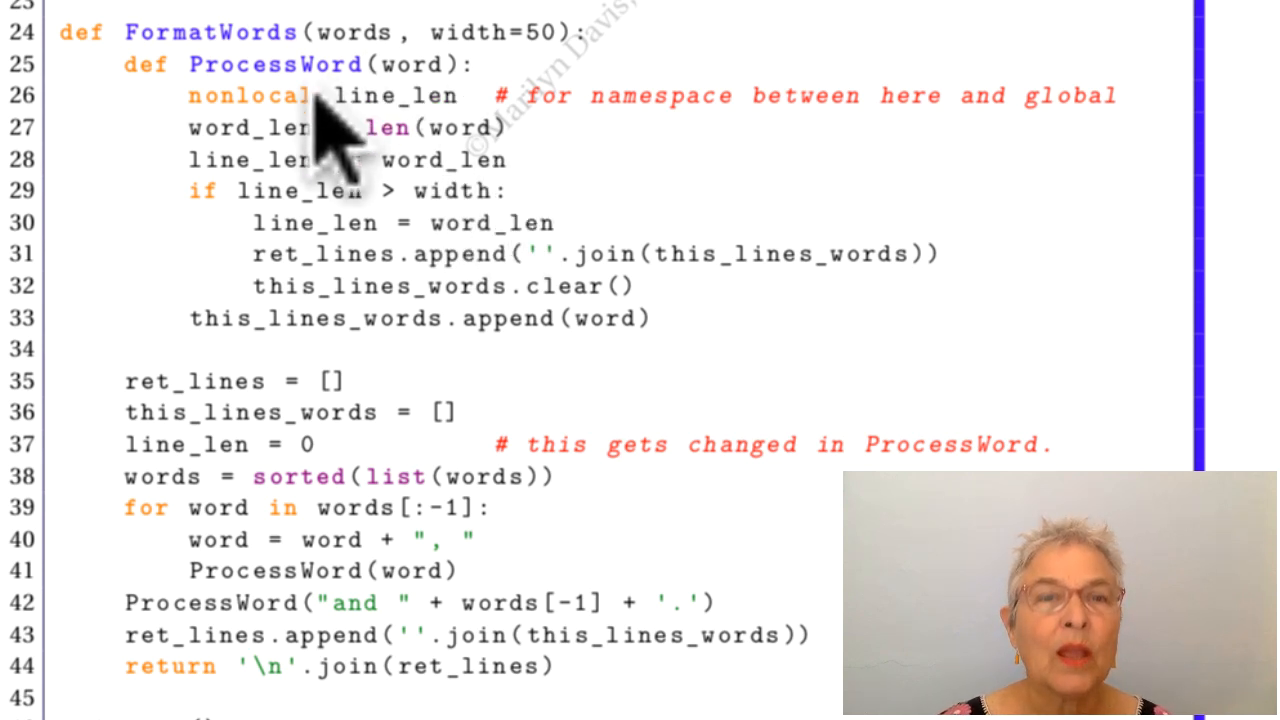
pyautogui.moveTo(470, 224)
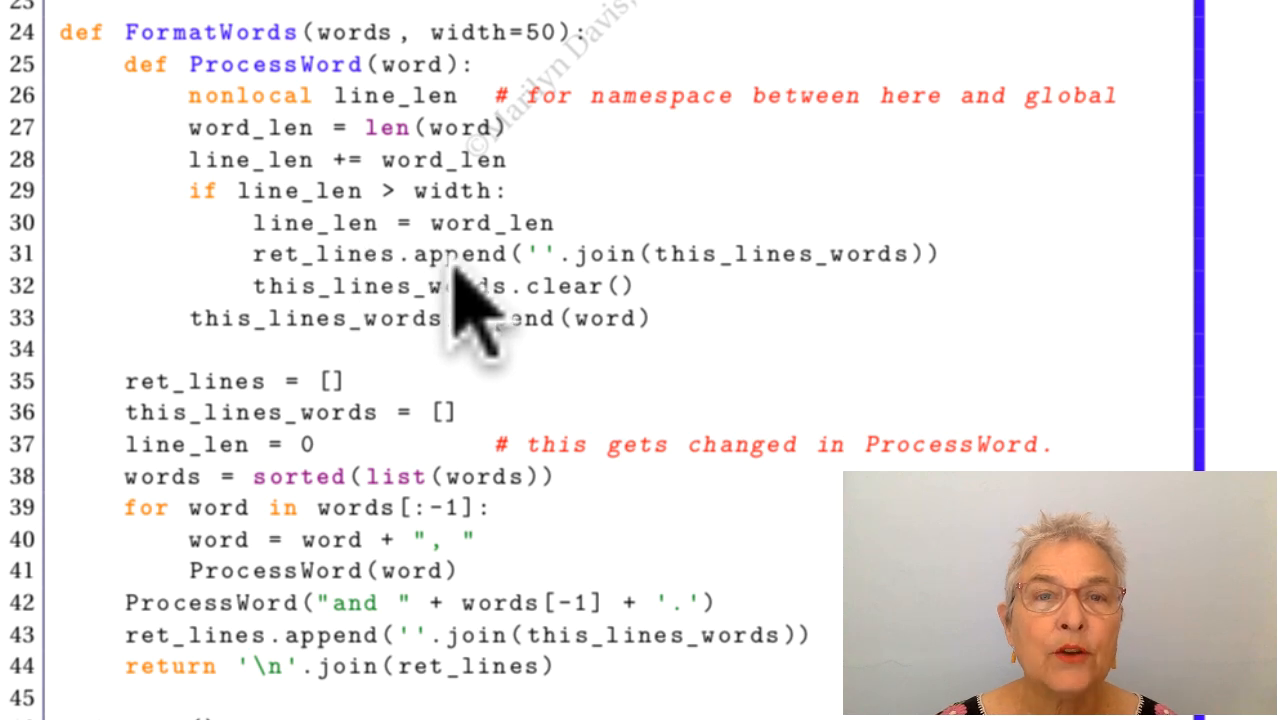
pyautogui.moveTo(376, 320)
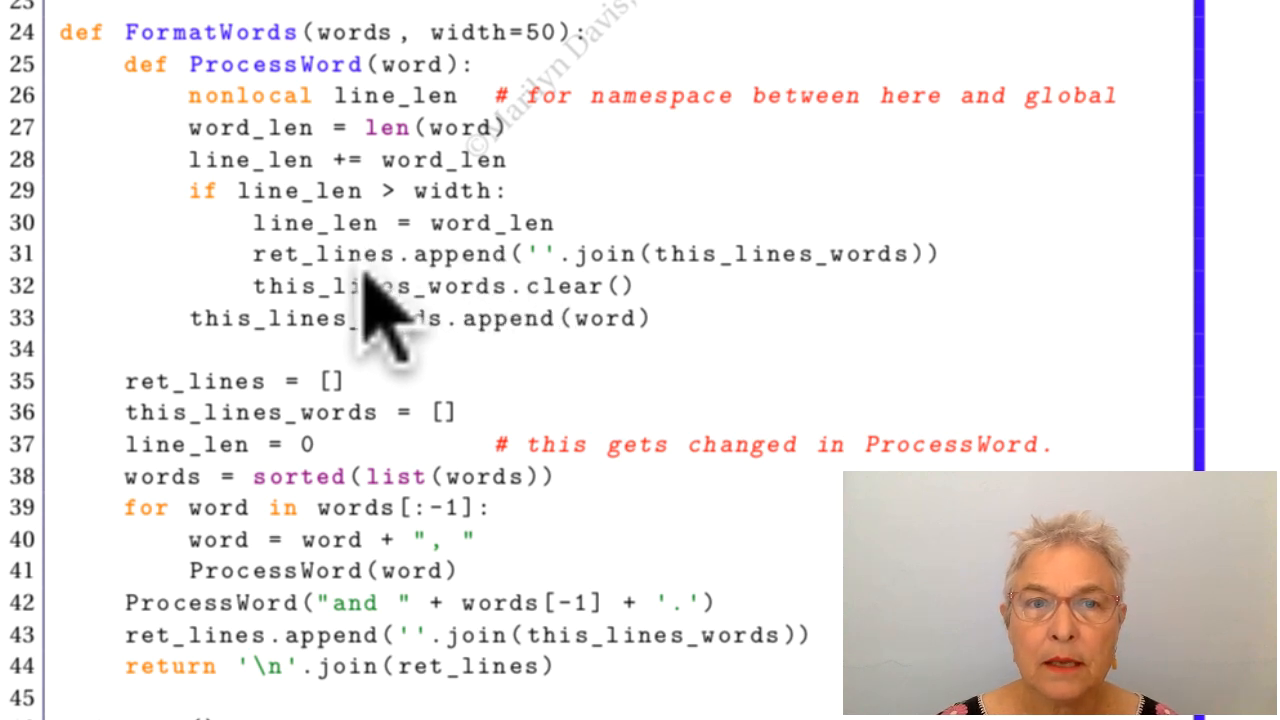
pyautogui.moveTo(510, 300)
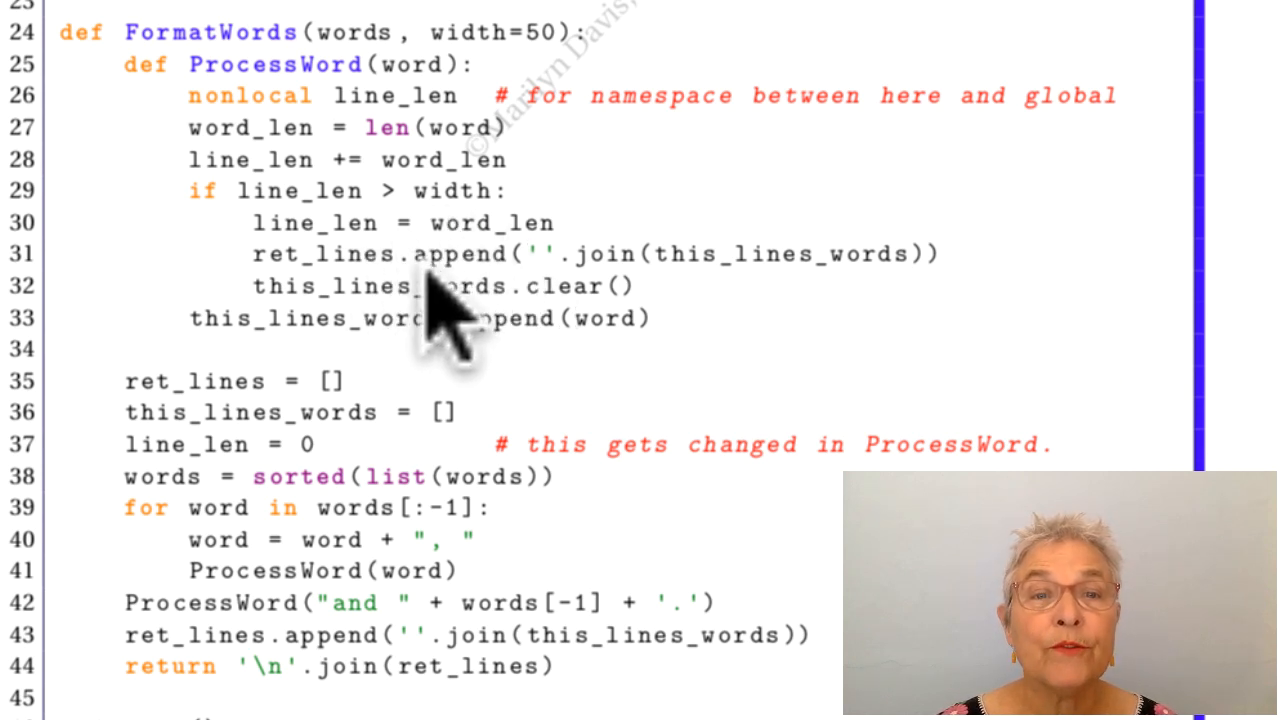
pyautogui.moveTo(470, 310)
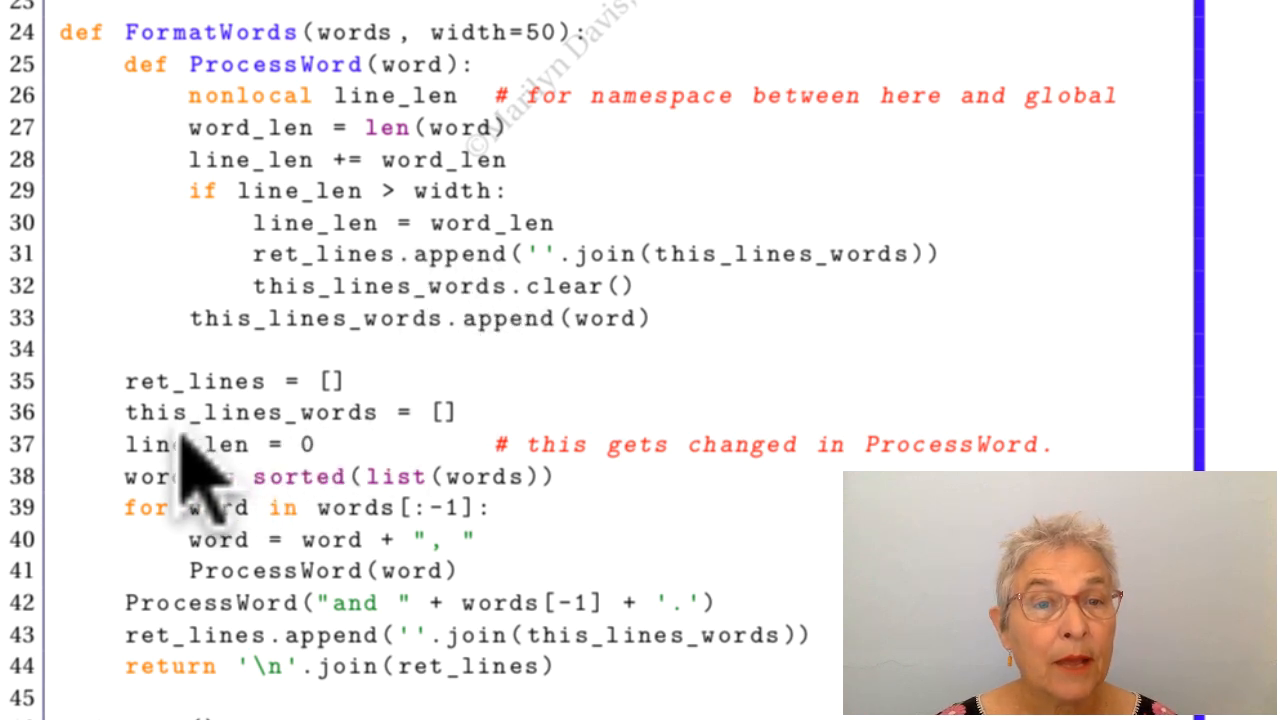
pyautogui.moveTo(510, 320)
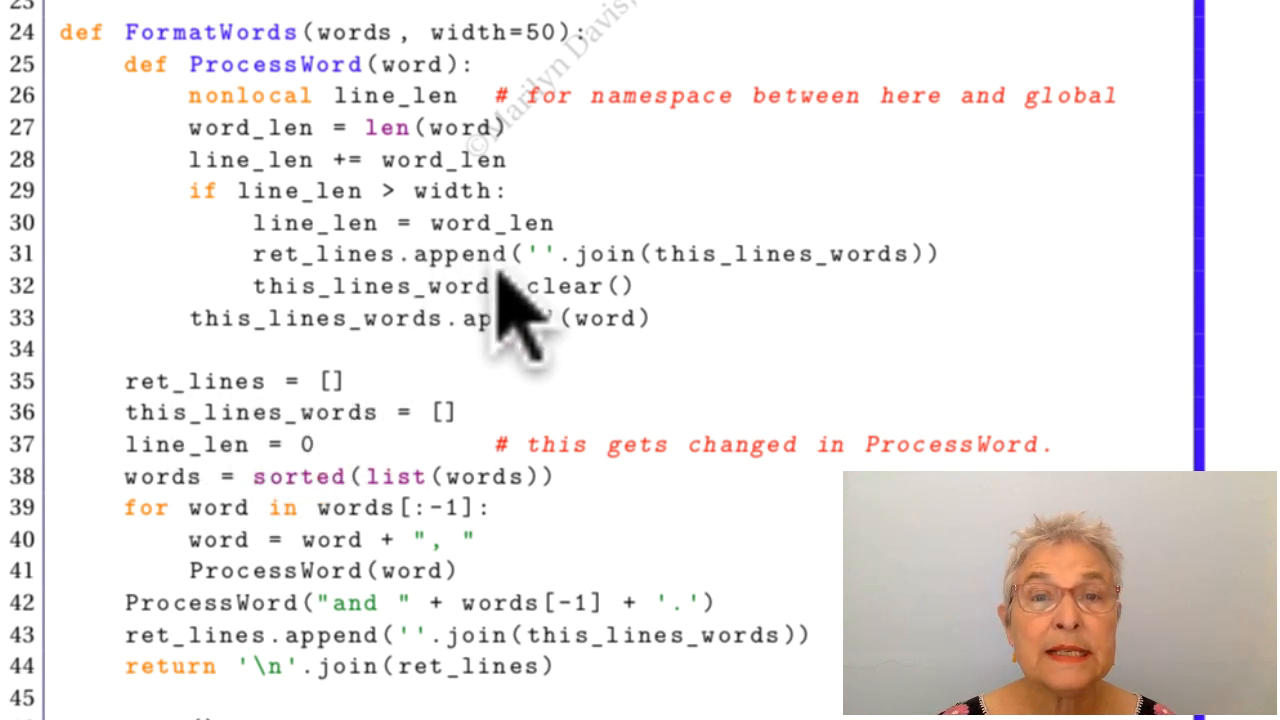
pyautogui.moveTo(644, 330)
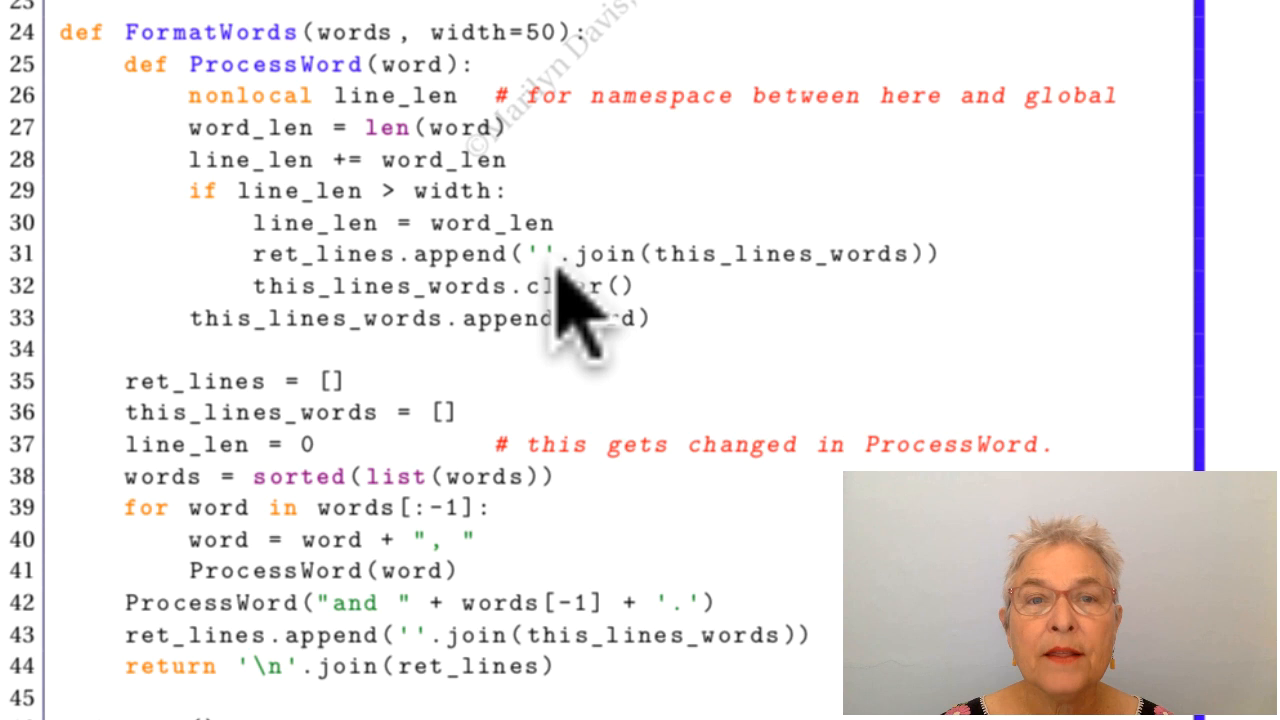
pyautogui.moveTo(910, 320)
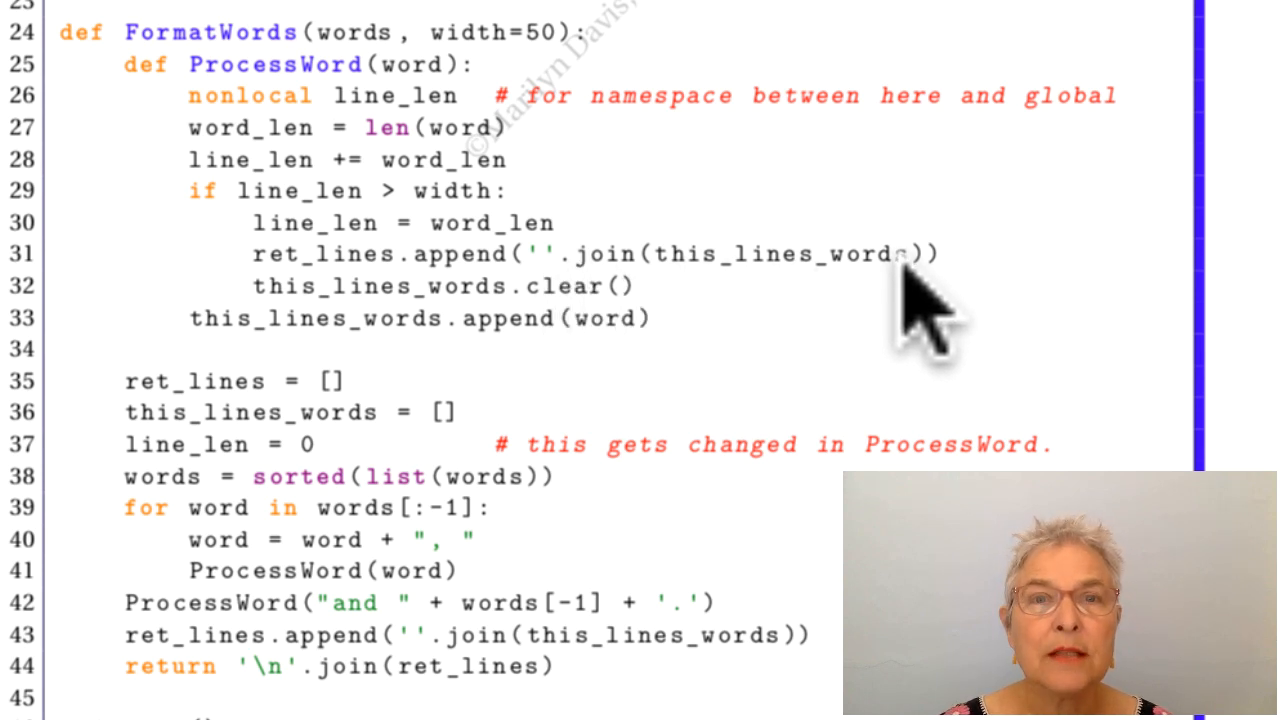
pyautogui.moveTo(440, 270)
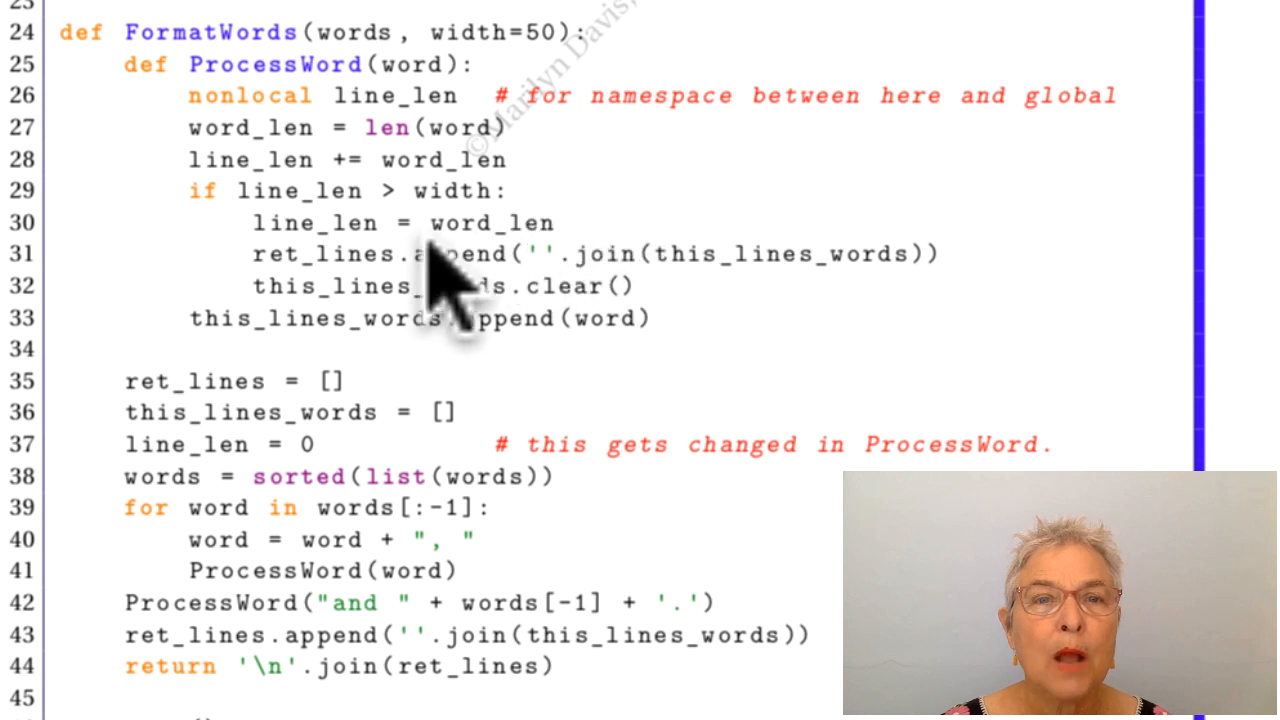
pyautogui.moveTo(500, 340)
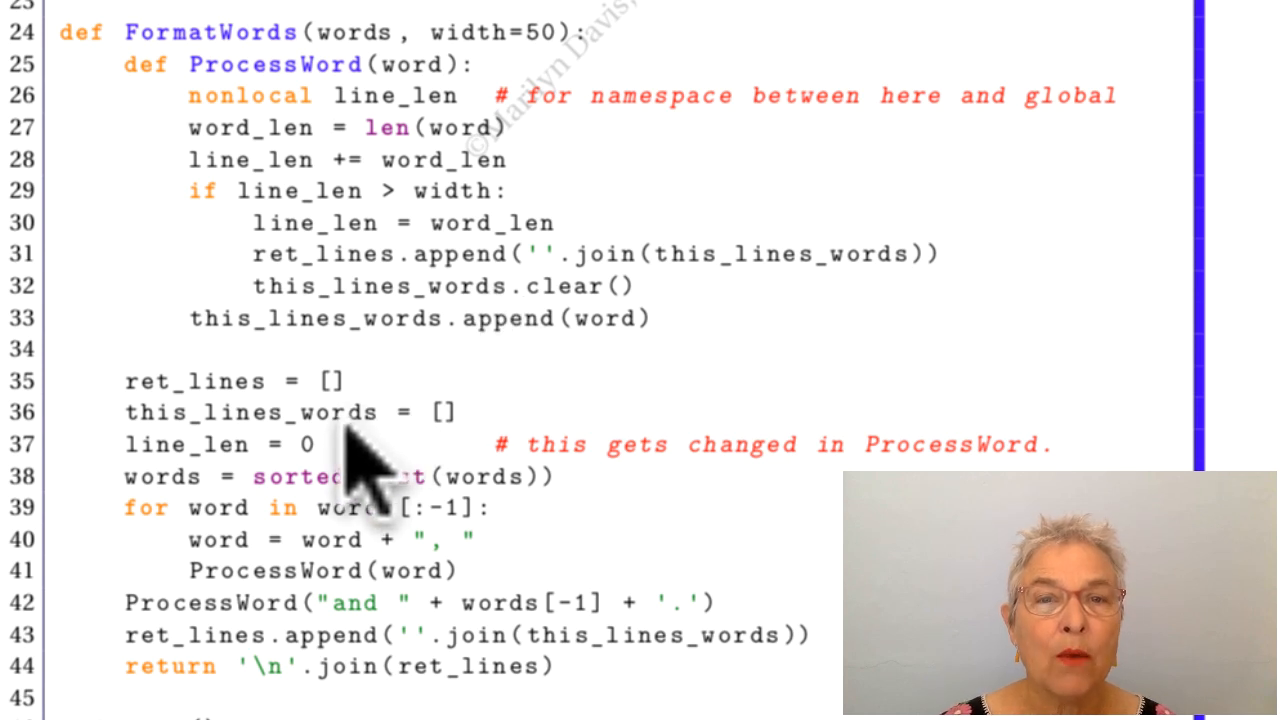
pyautogui.moveTo(564, 344)
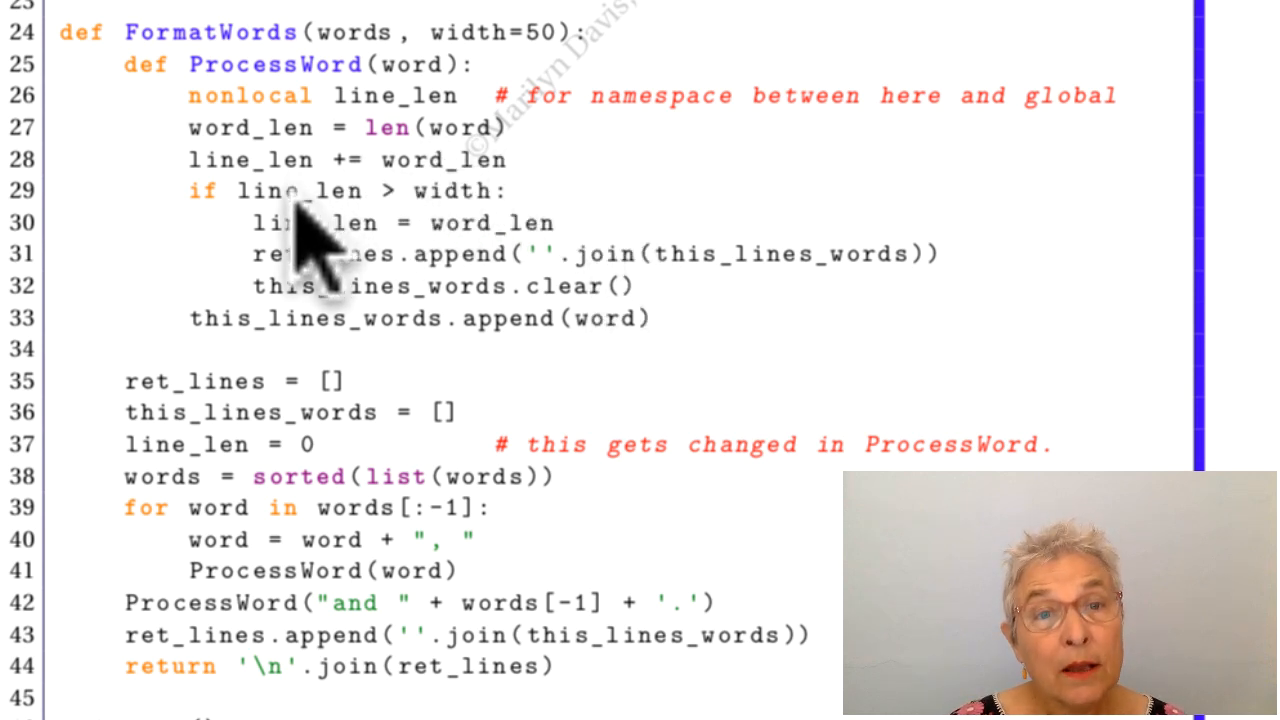
pyautogui.moveTo(470, 220)
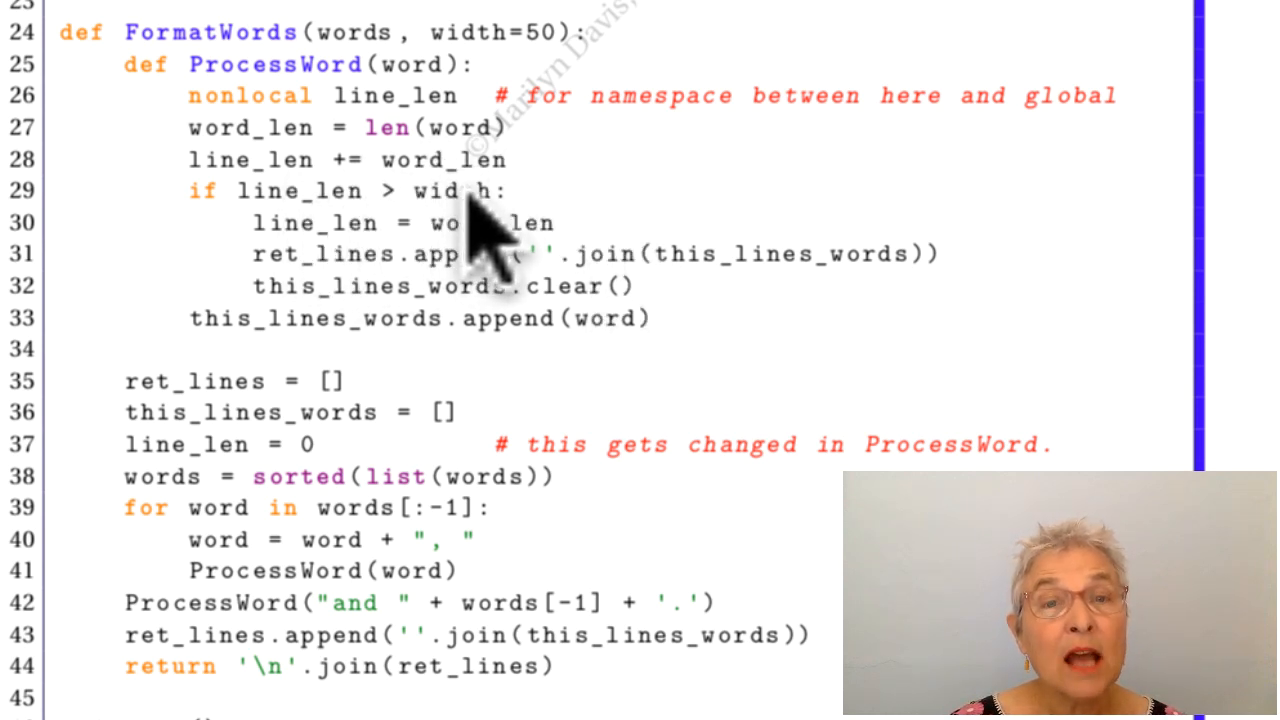
pyautogui.moveTo(620, 390)
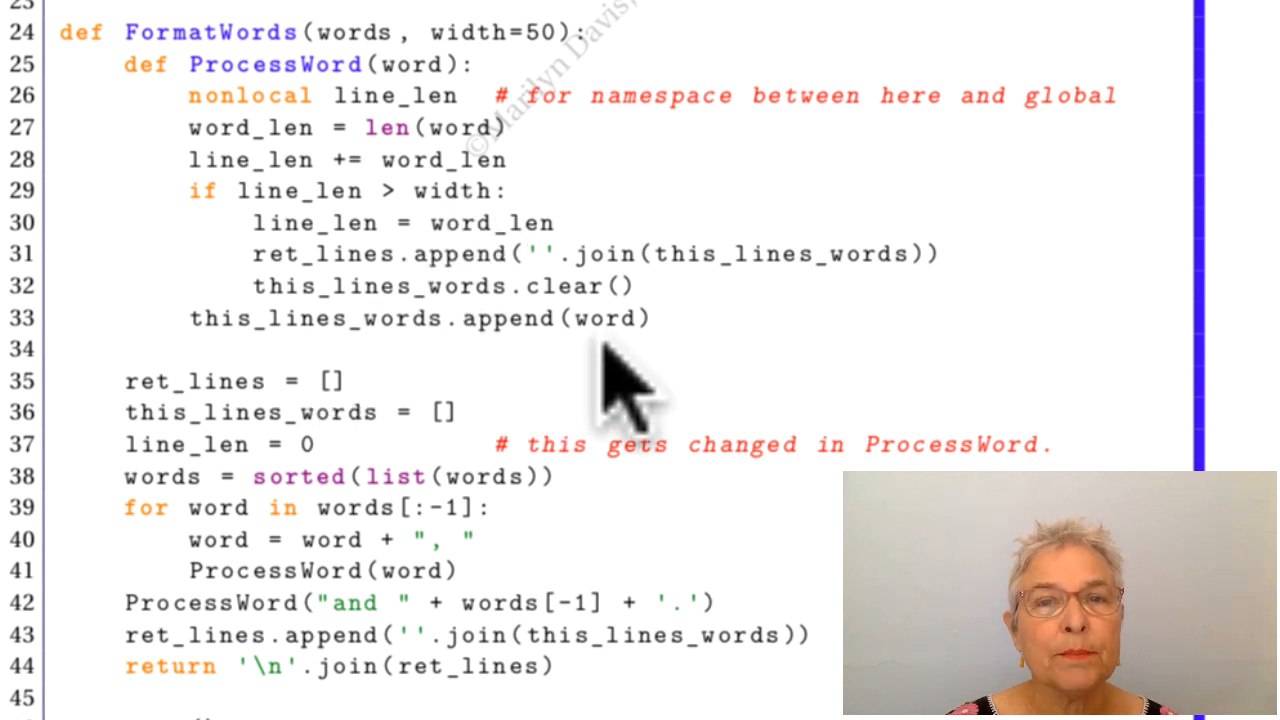
pyautogui.moveTo(470, 200)
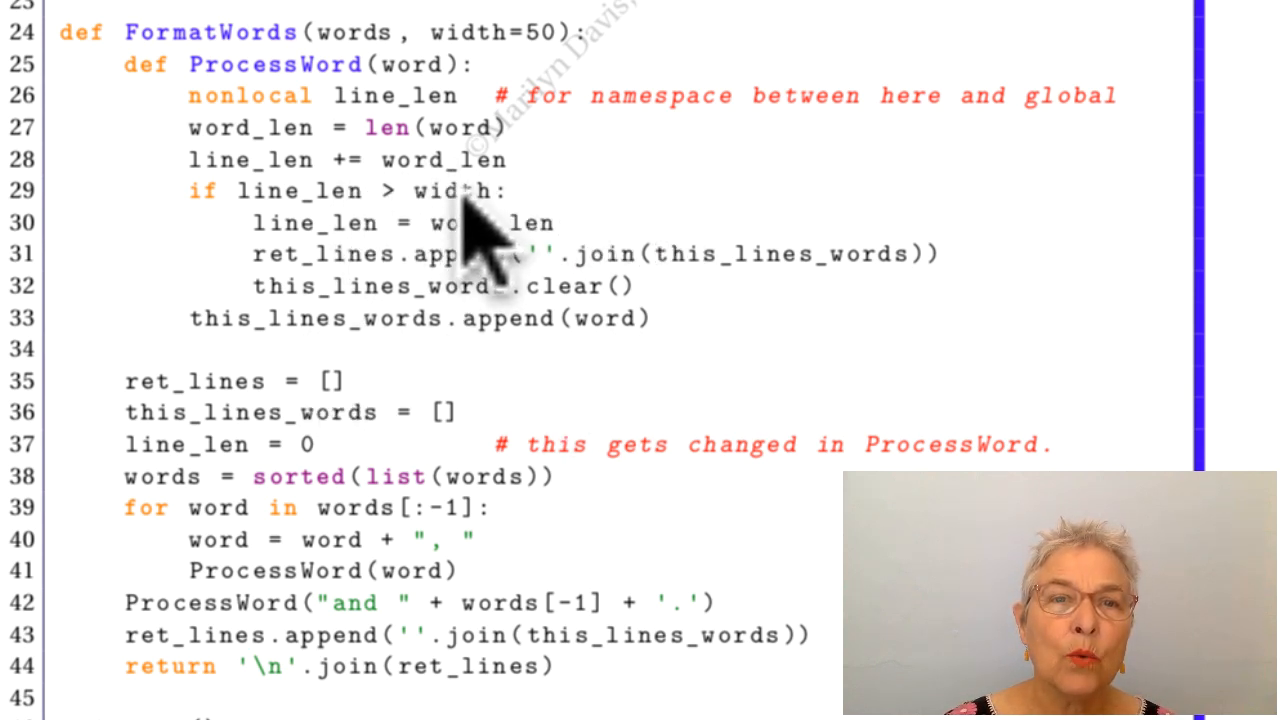
pyautogui.moveTo(496, 340)
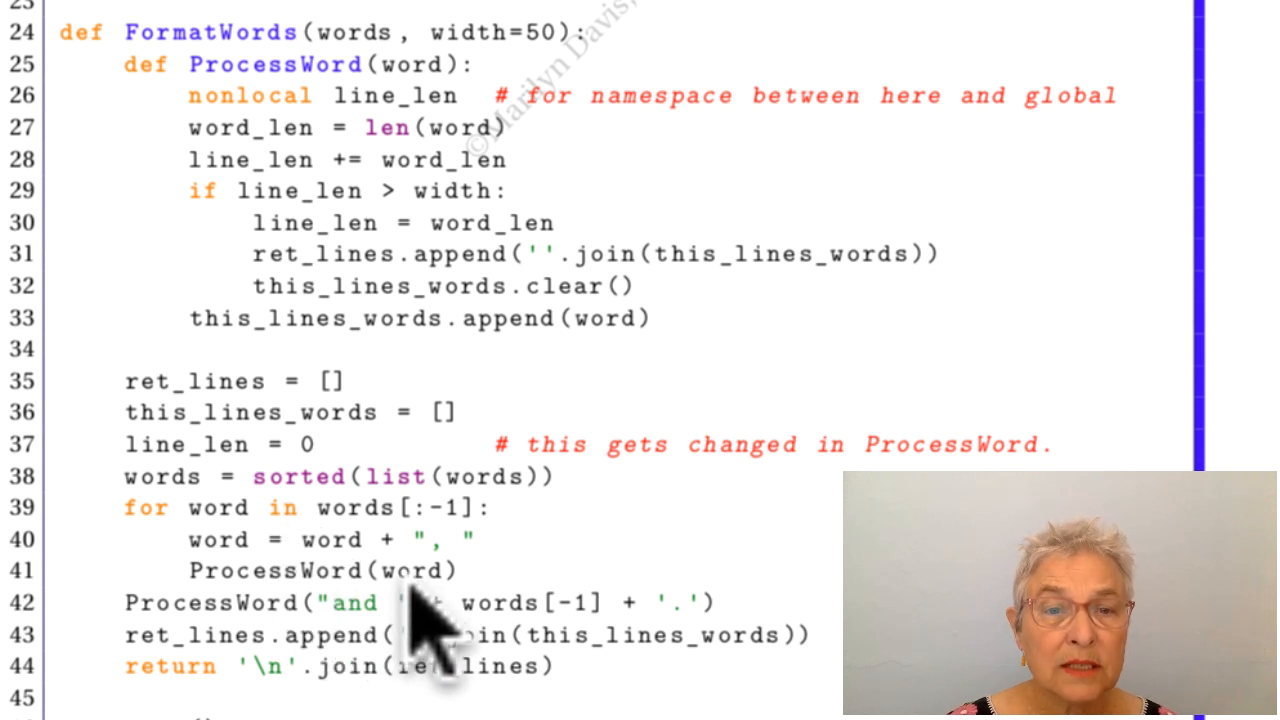
pyautogui.moveTo(440, 630)
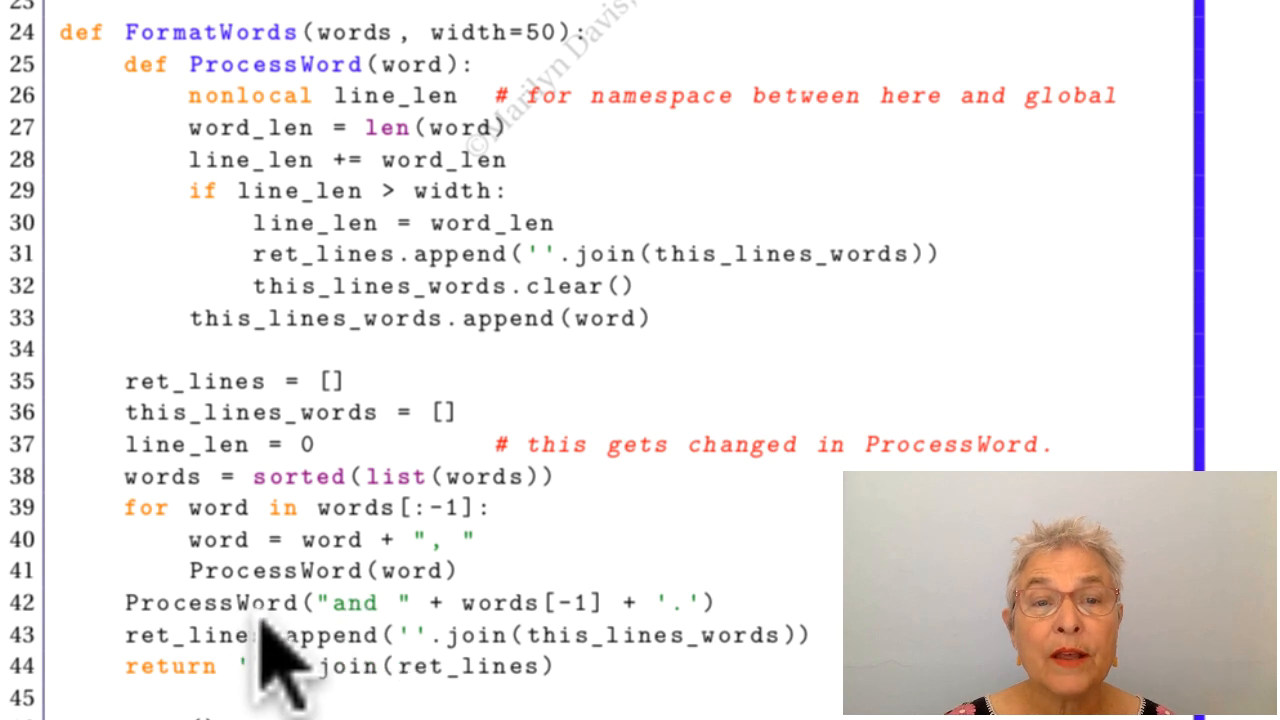
pyautogui.moveTo(650, 660)
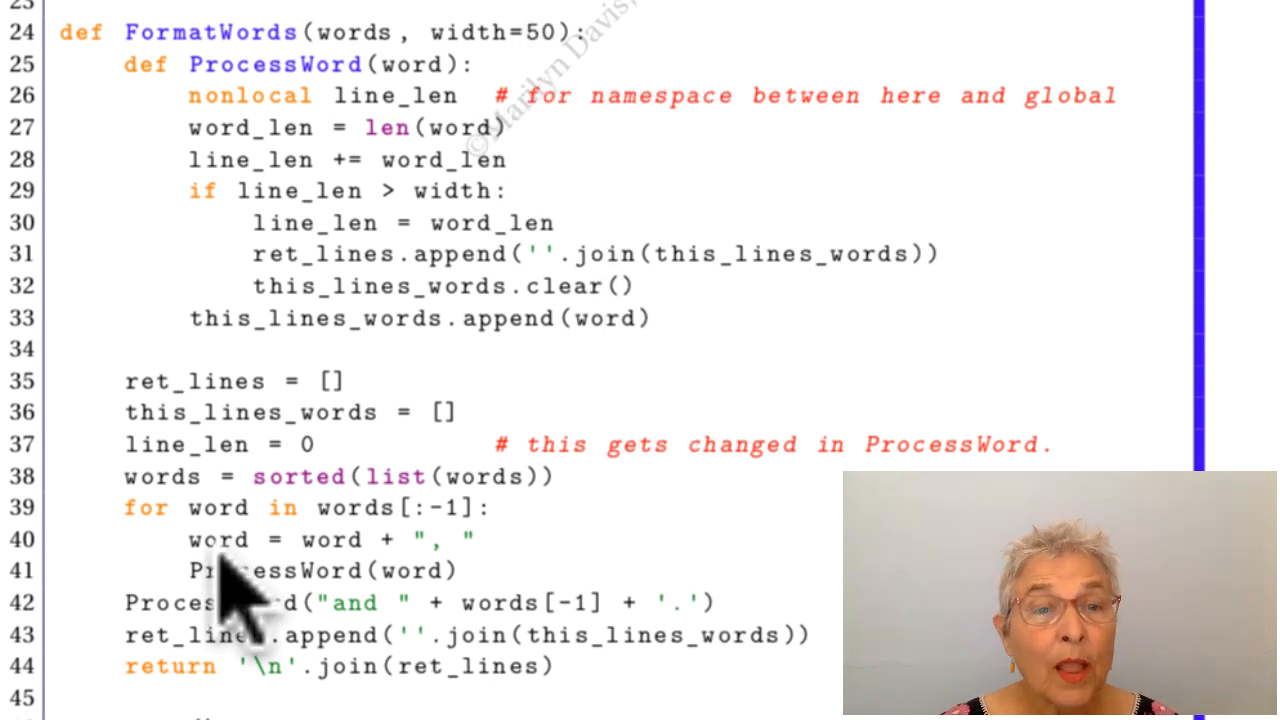
pyautogui.moveTo(280, 680)
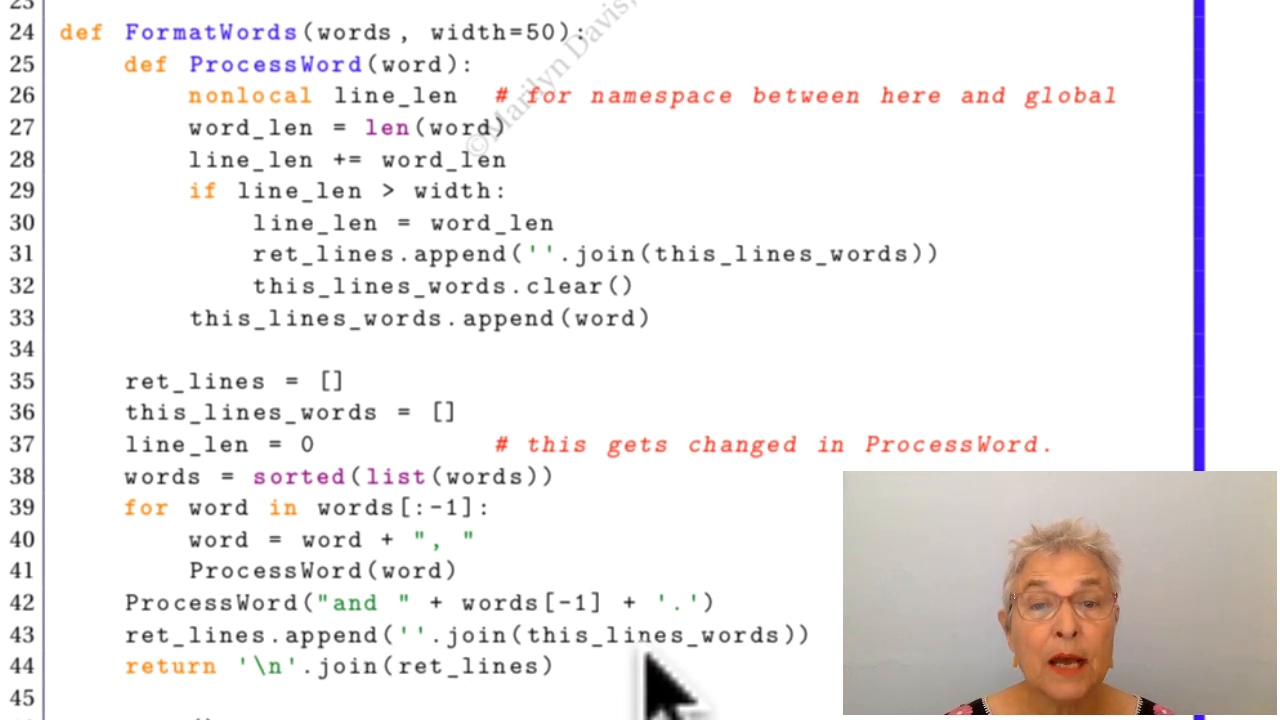
pyautogui.moveTo(690, 380)
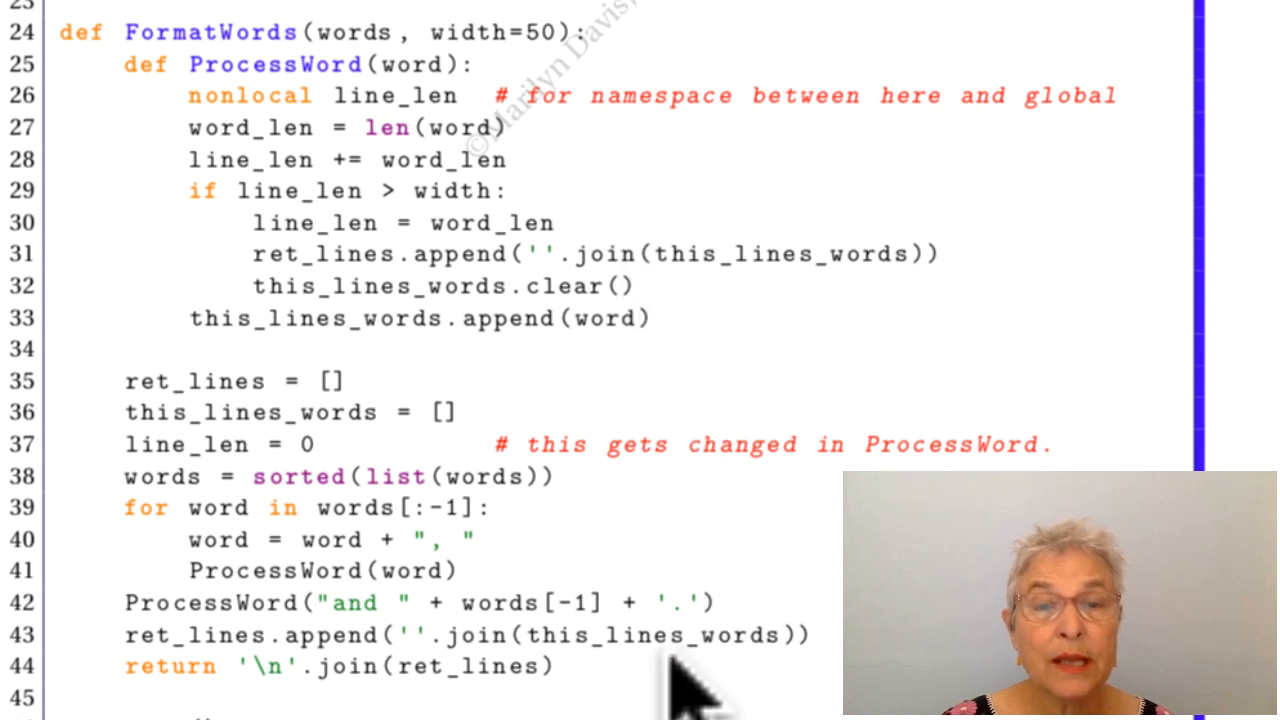
pyautogui.moveTo(400, 700)
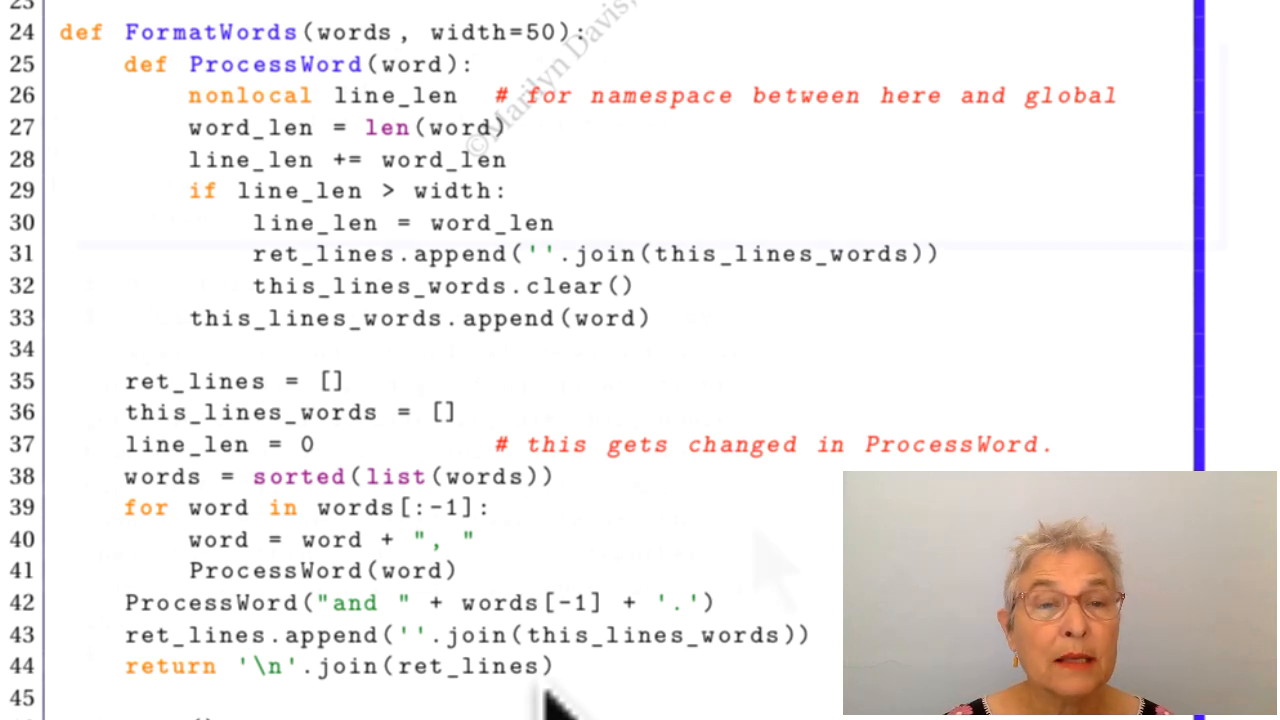
pyautogui.scroll(-3)
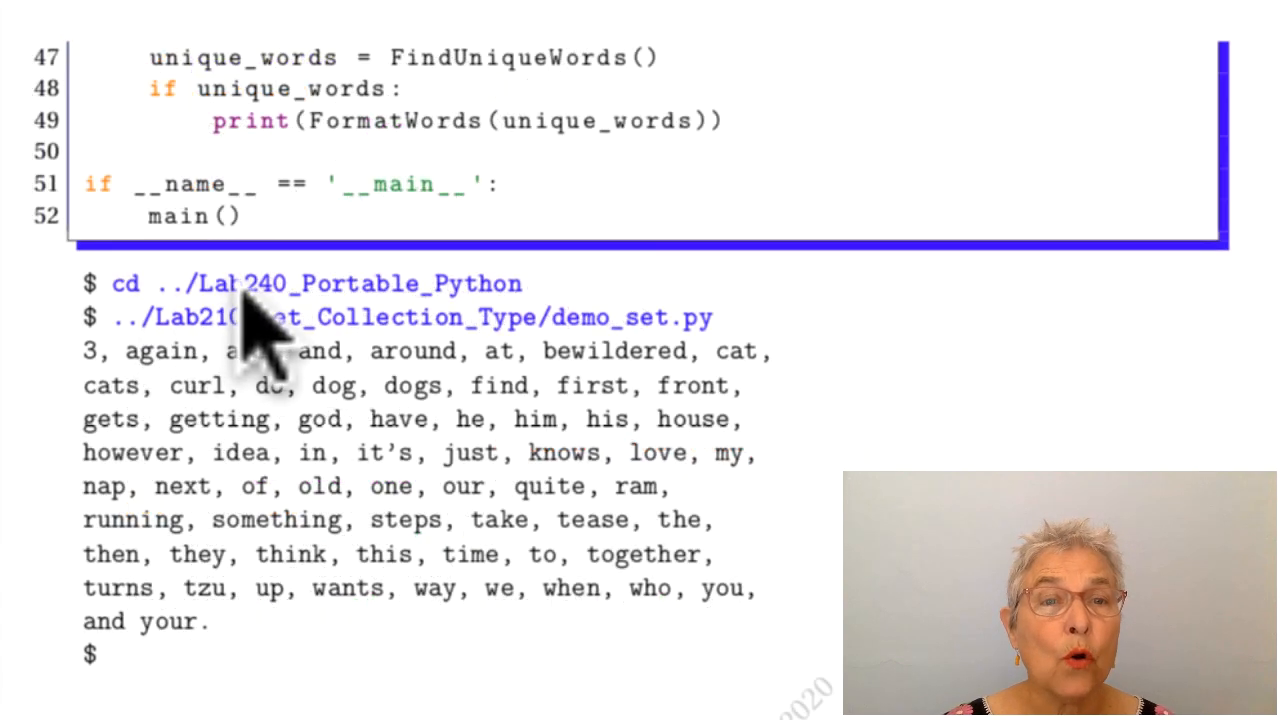
pyautogui.moveTo(510, 330)
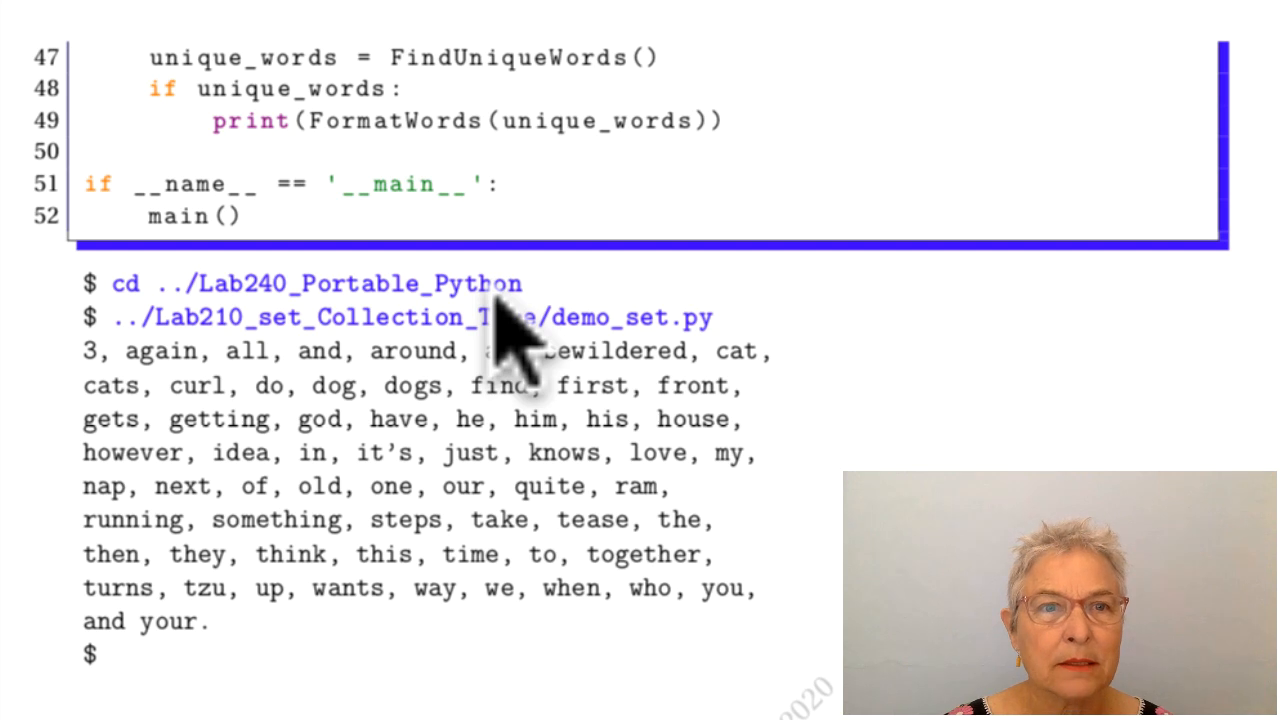
pyautogui.moveTo(490, 400)
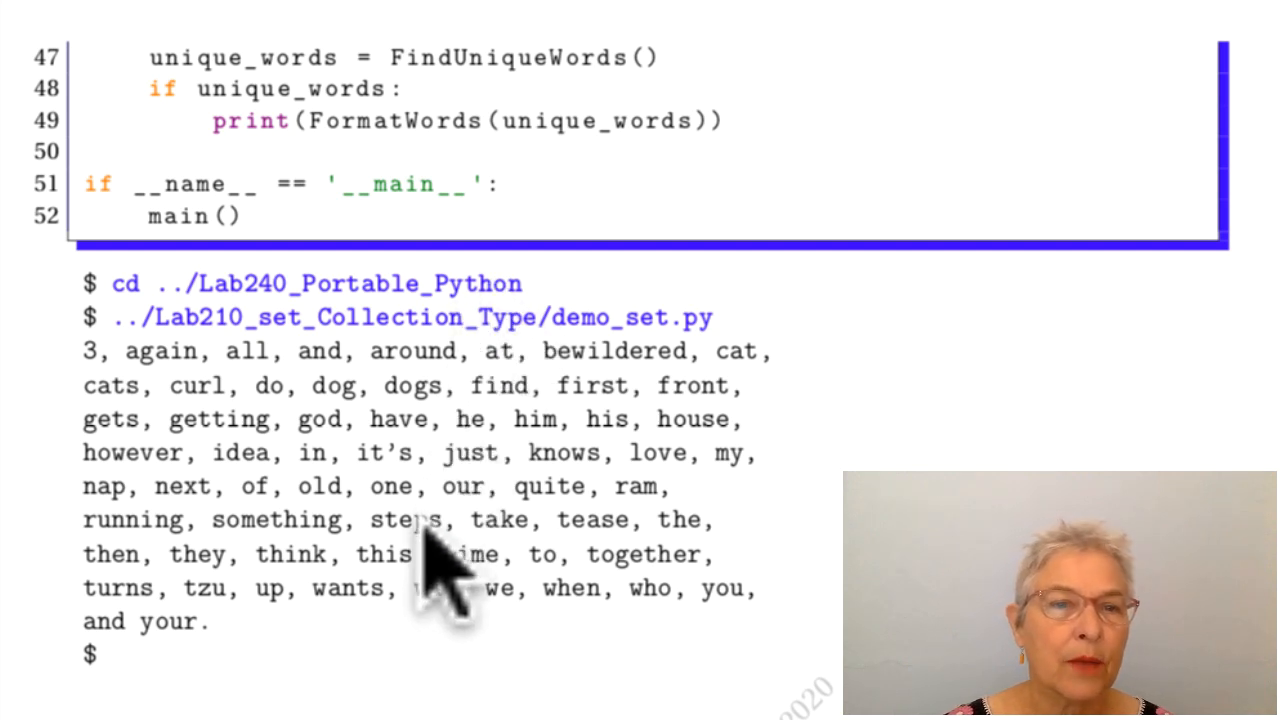
pyautogui.moveTo(370, 680)
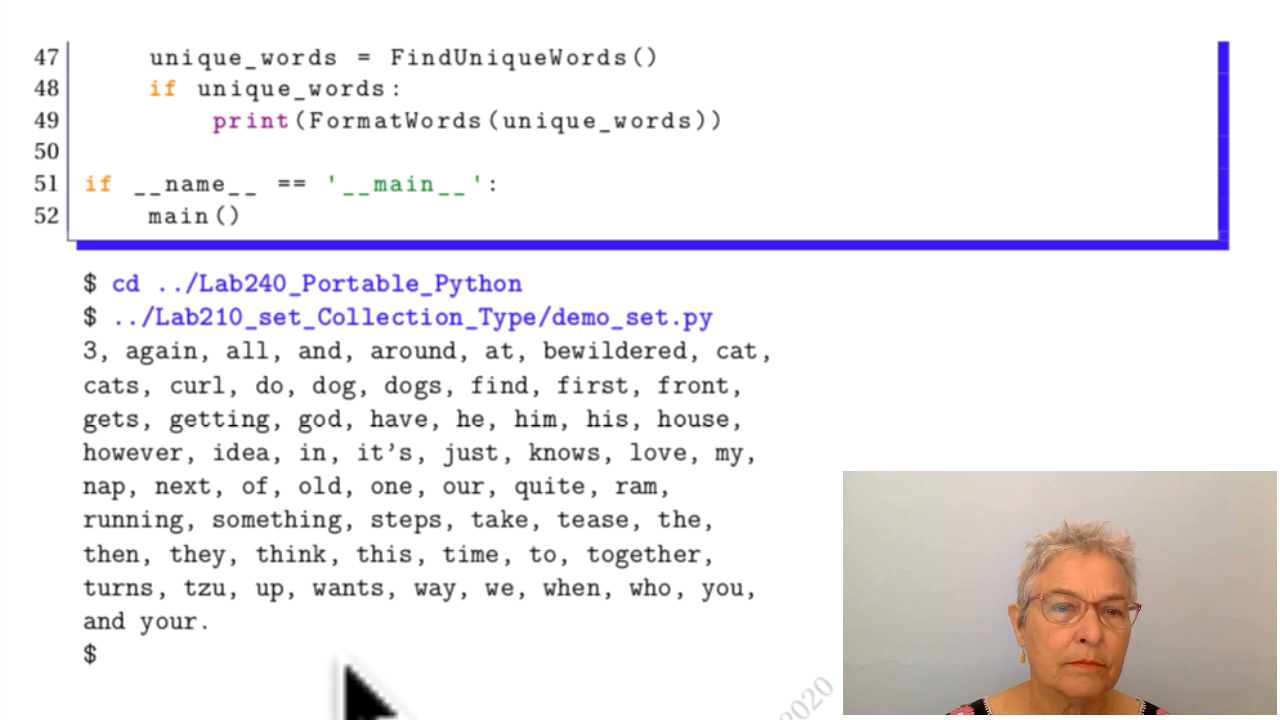